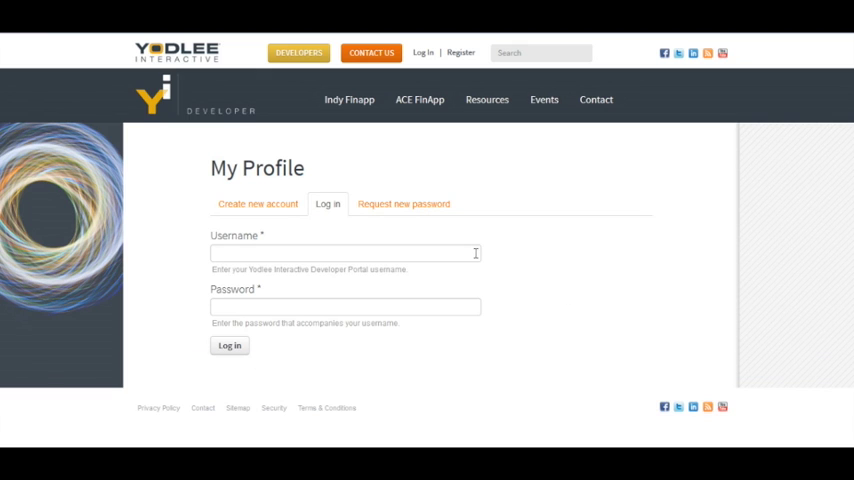
Log in to the portal as 'test-cobrand' to reach the developer connection info page.
{"action": "type", "text": "test-cobrand"}
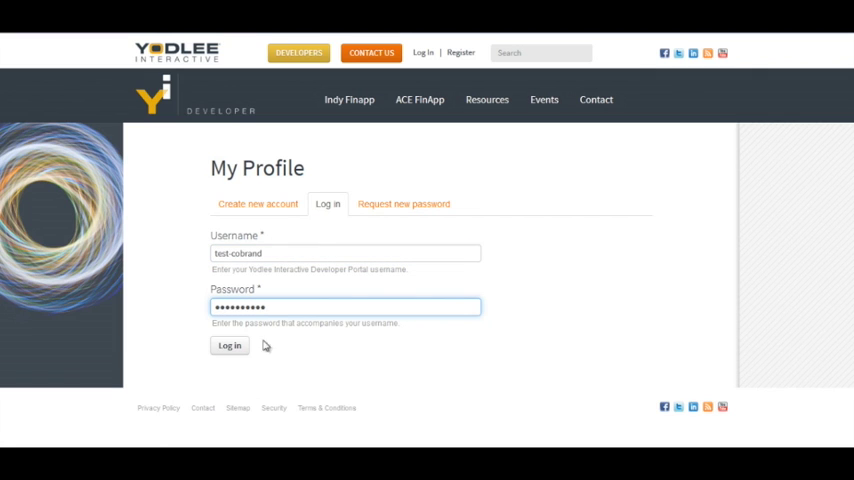
{"action": "left_click", "coordinate": [230, 344]}
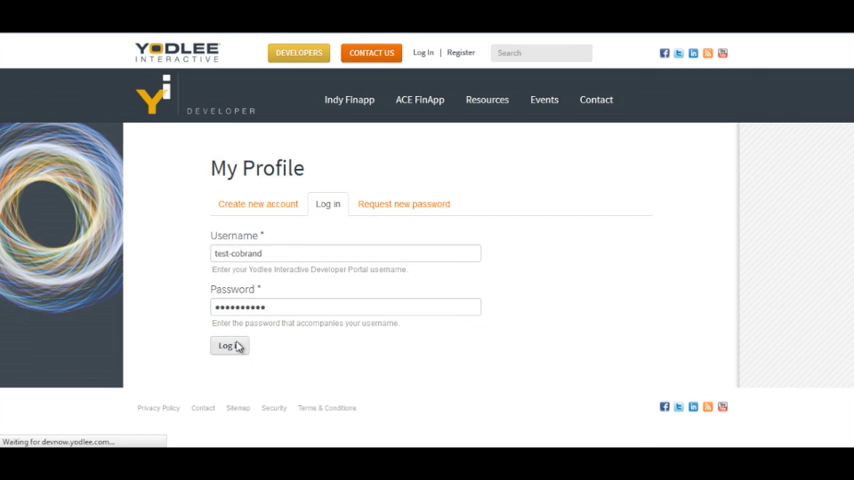
{"action": "left_click", "coordinate": [228, 344]}
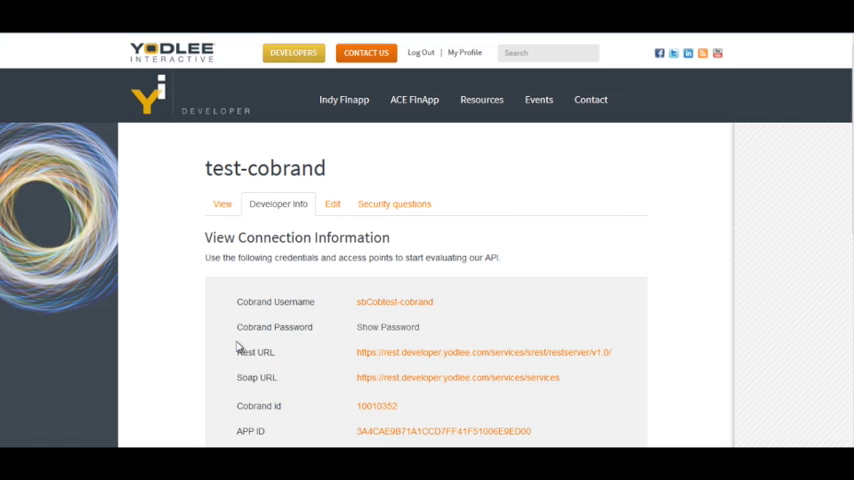
{"action": "mouse_move", "coordinate": [264, 216]}
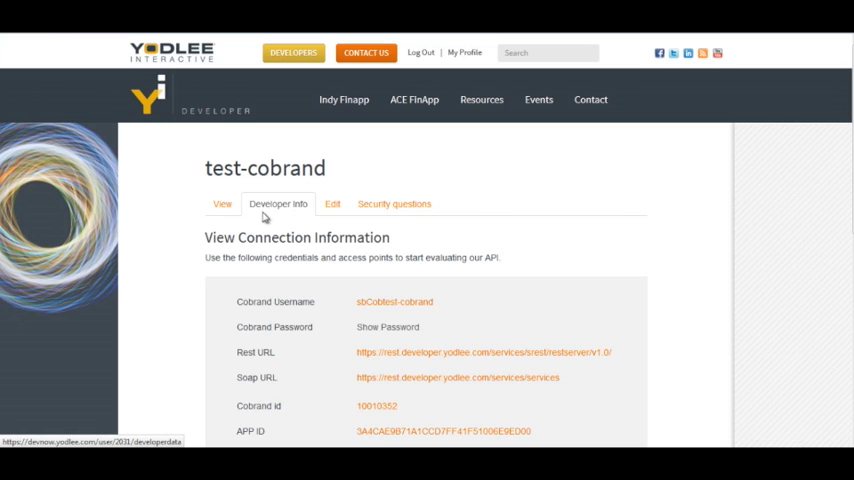
{"action": "mouse_move", "coordinate": [304, 212]}
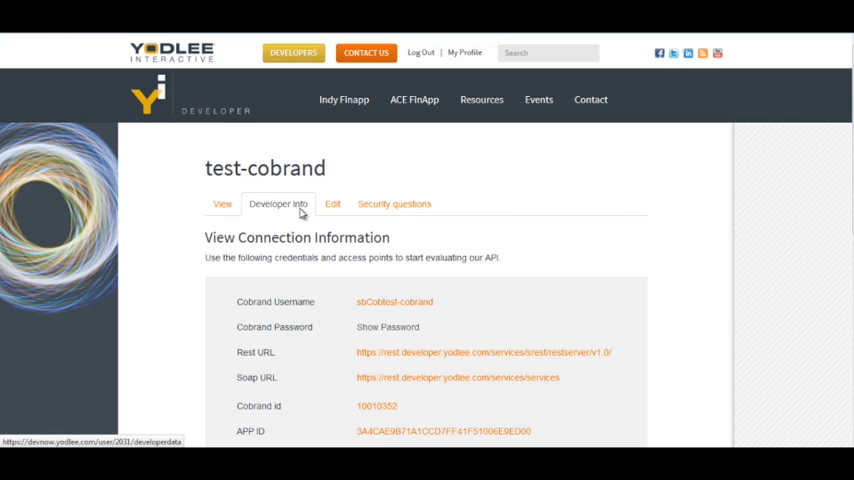
{"action": "mouse_move", "coordinate": [328, 230]}
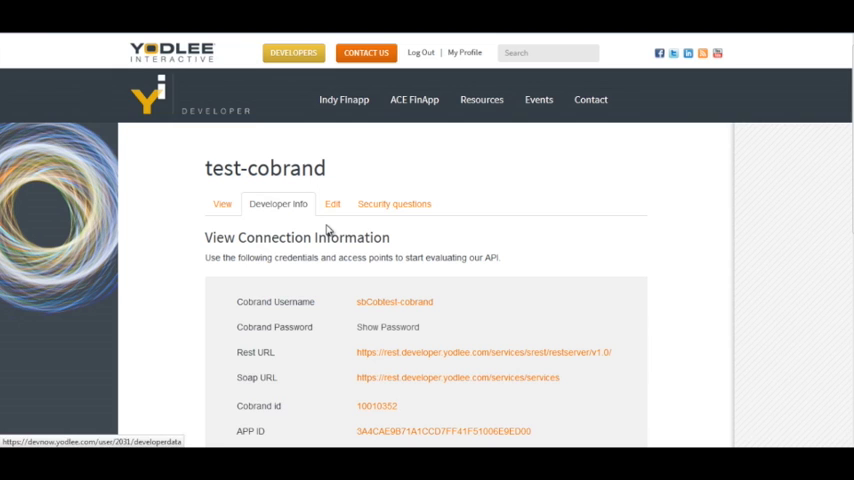
{"action": "scroll", "scroll_direction": "down", "scroll_amount": 3}
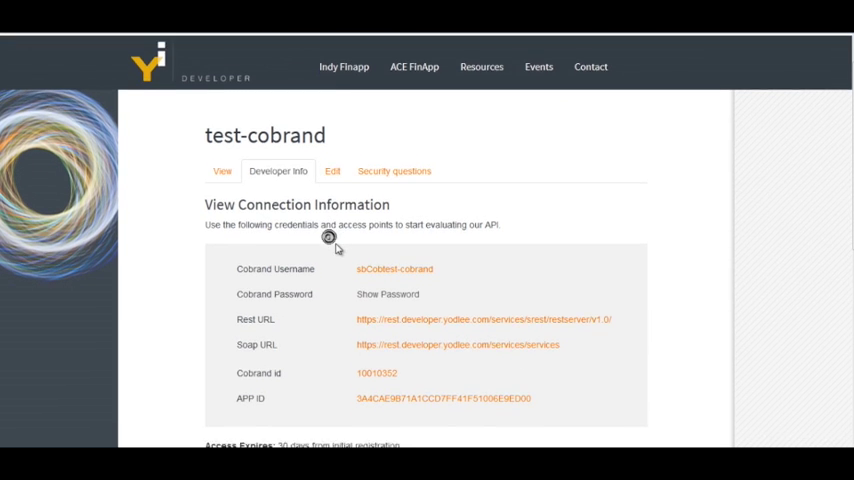
{"action": "scroll", "scroll_direction": "down", "scroll_amount": 3}
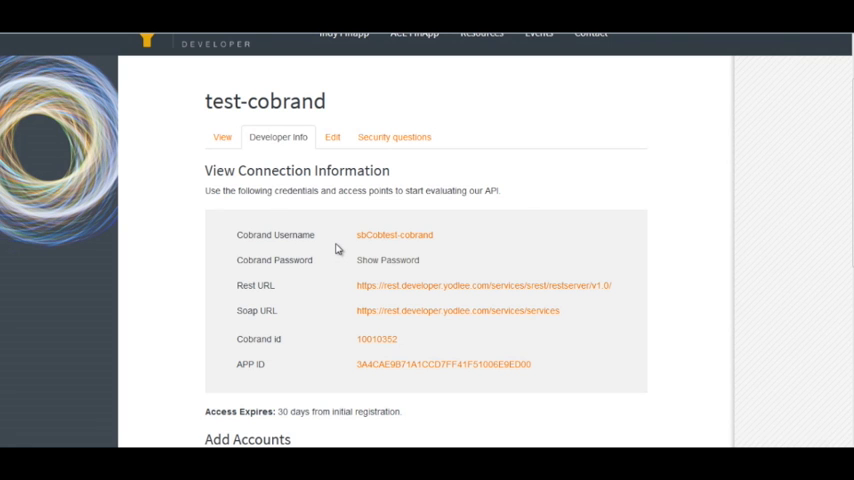
{"action": "mouse_move", "coordinate": [288, 288]}
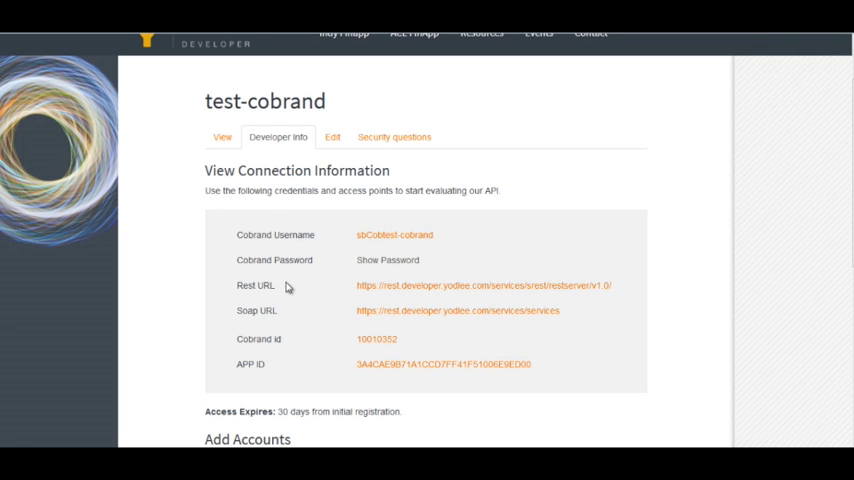
{"action": "scroll", "scroll_direction": "down", "scroll_amount": 3}
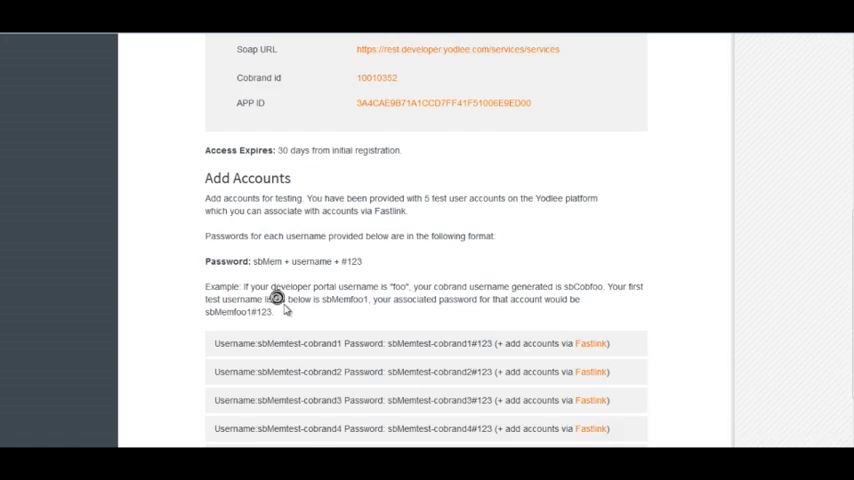
{"action": "scroll", "scroll_direction": "down", "scroll_amount": 3}
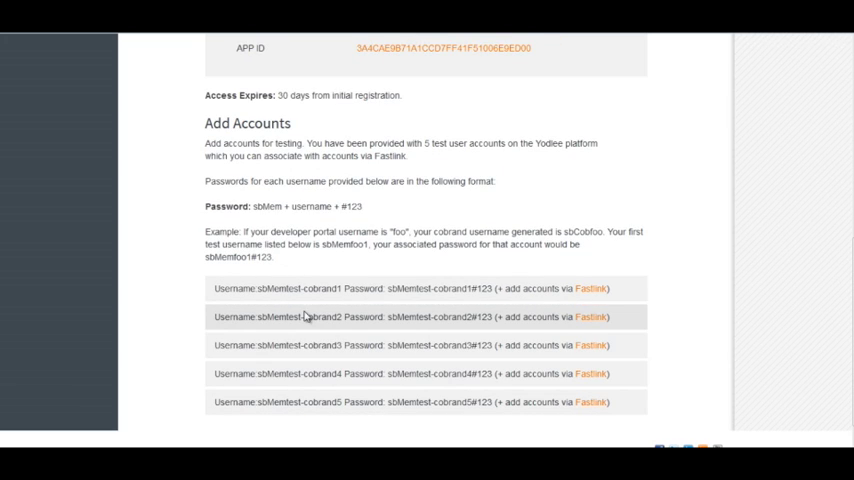
{"action": "mouse_move", "coordinate": [312, 364]}
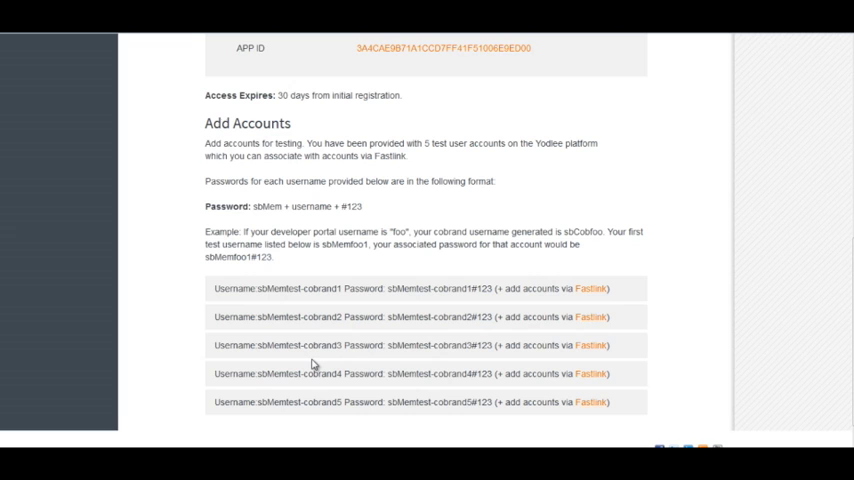
{"action": "scroll", "scroll_direction": "up", "scroll_amount": 3}
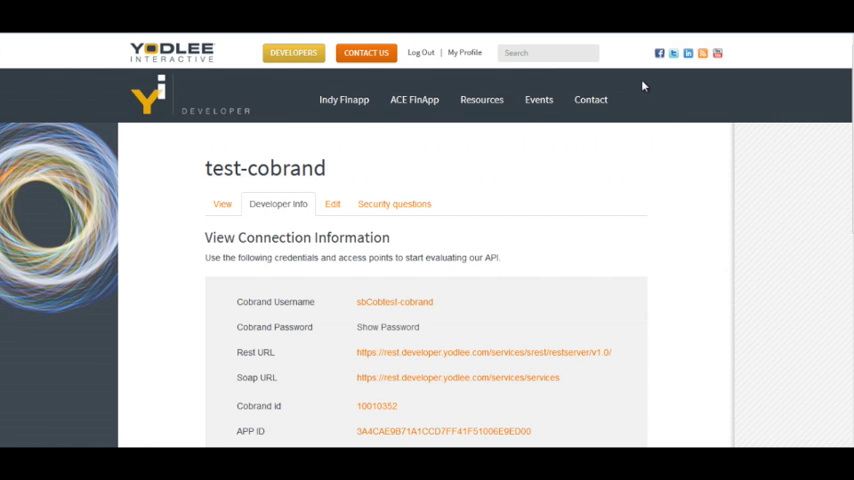
Go to Resources > TestDrive and copy the cobrand username from Developer Info.
{"action": "left_click", "coordinate": [480, 100]}
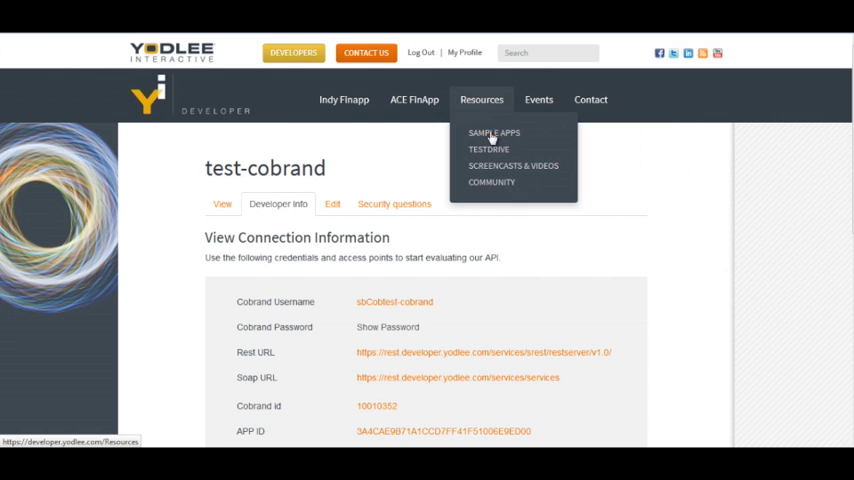
{"action": "mouse_move", "coordinate": [488, 148]}
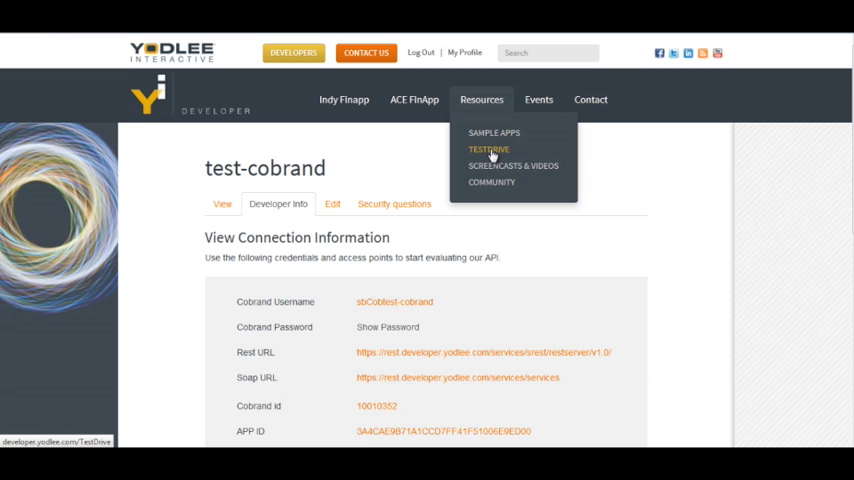
{"action": "left_click", "coordinate": [488, 148]}
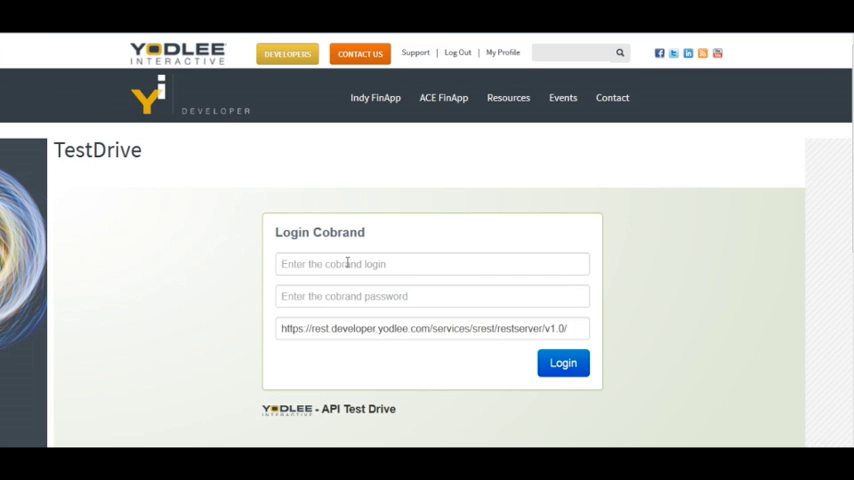
{"action": "left_click", "coordinate": [562, 362]}
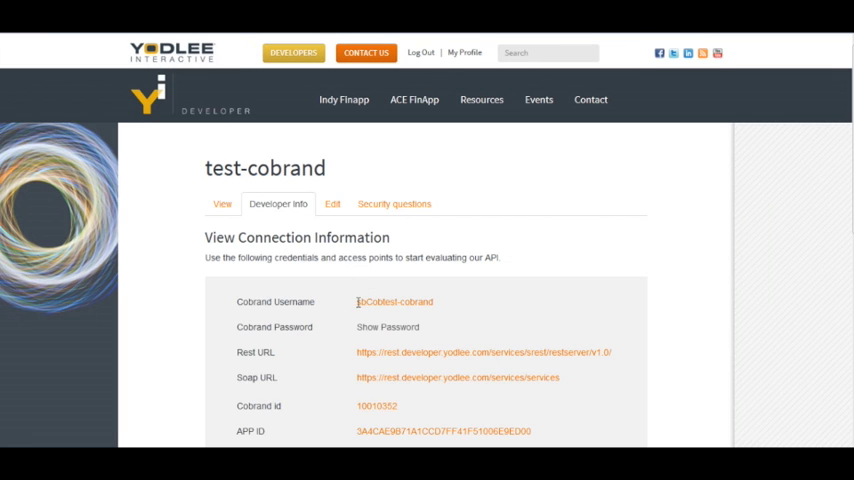
{"action": "double_click", "coordinate": [394, 300]}
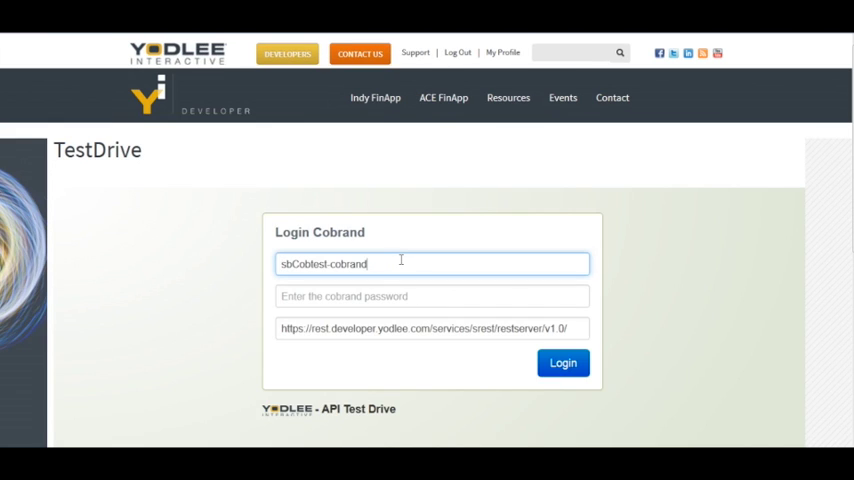
Reveal and copy the cobrand password, then log in to Test Drive as the cobrand.
{"action": "left_click", "coordinate": [562, 362]}
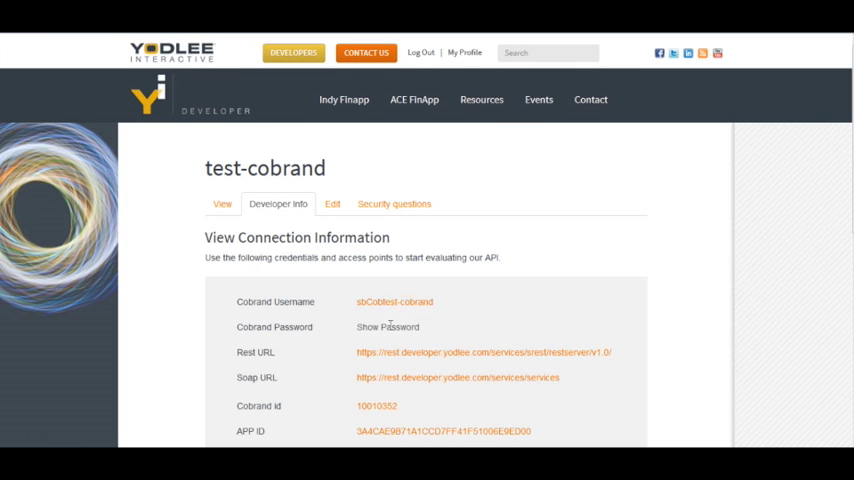
{"action": "left_click", "coordinate": [388, 326]}
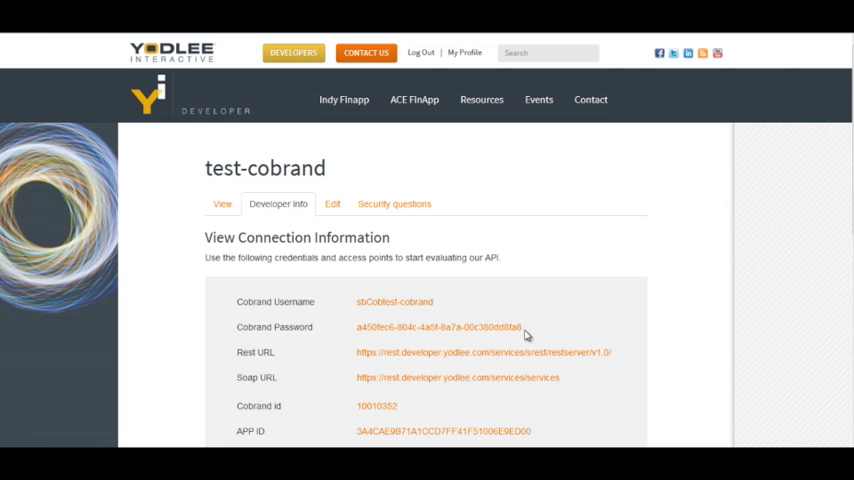
{"action": "double_click", "coordinate": [438, 328]}
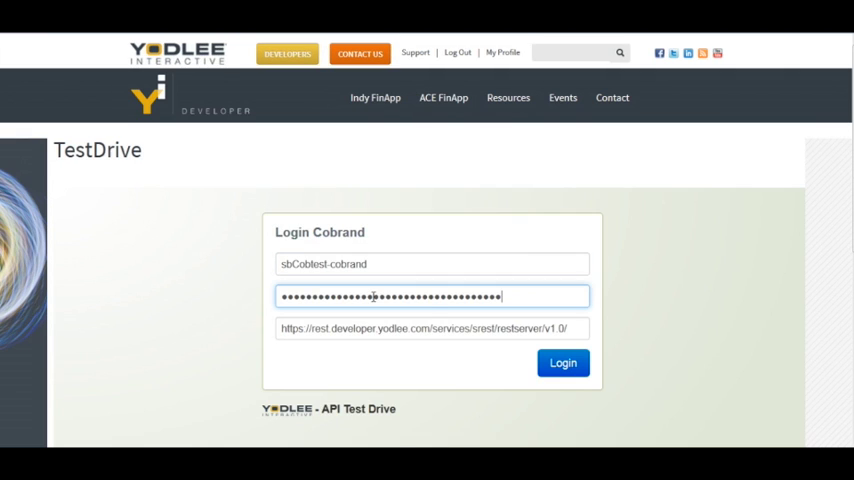
{"action": "left_click", "coordinate": [562, 362]}
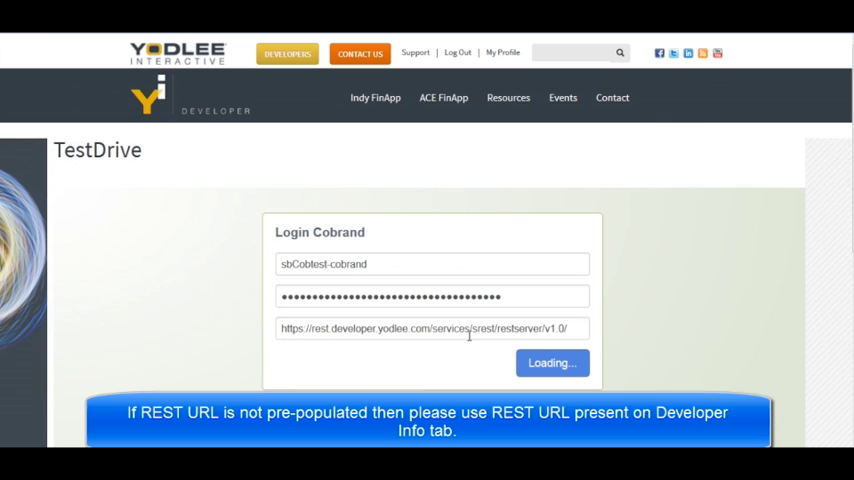
{"action": "left_click", "coordinate": [552, 362]}
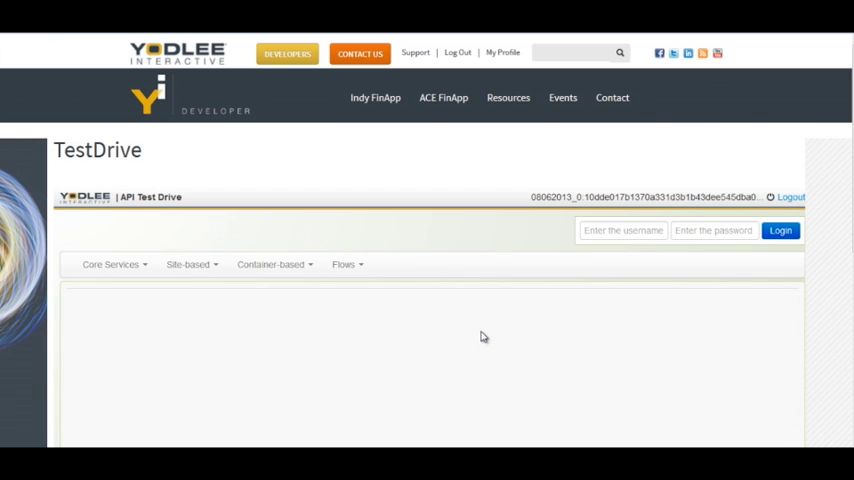
{"action": "mouse_move", "coordinate": [520, 264]}
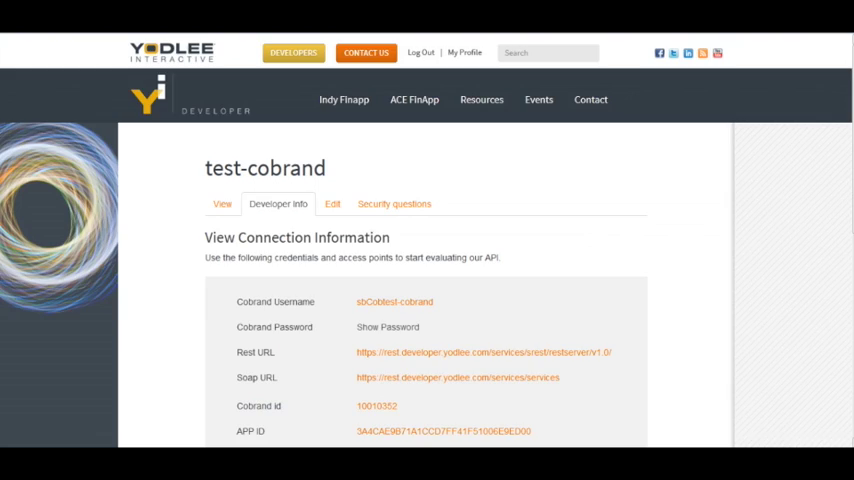
Copy the first test user's username and log that user in to Test Drive.
{"action": "scroll", "scroll_direction": "down", "scroll_amount": 3}
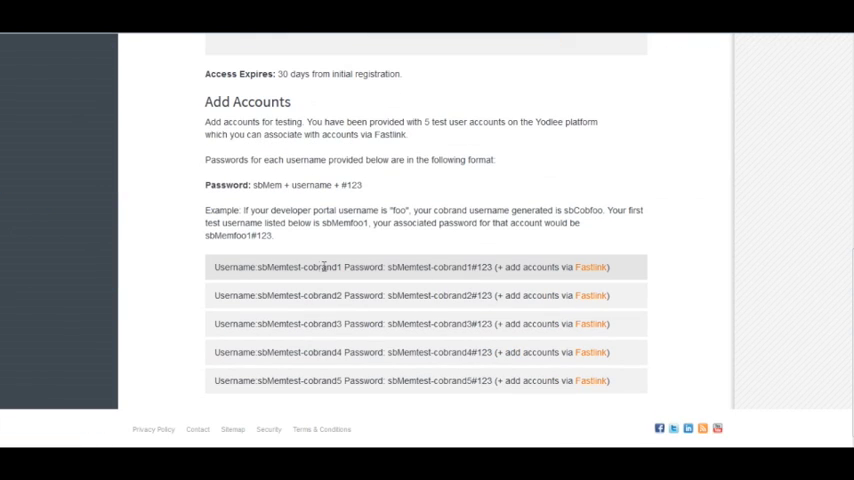
{"action": "double_click", "coordinate": [272, 268]}
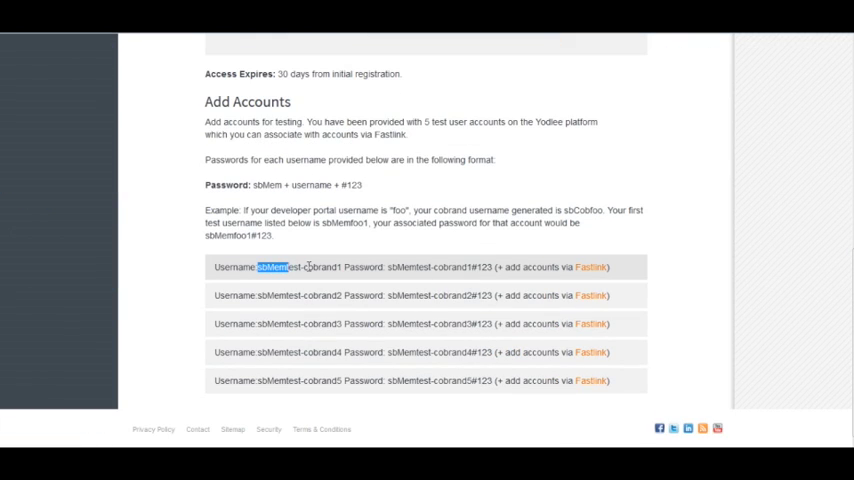
{"action": "left_click_drag", "start_coordinate": [258, 268], "coordinate": [344, 268]}
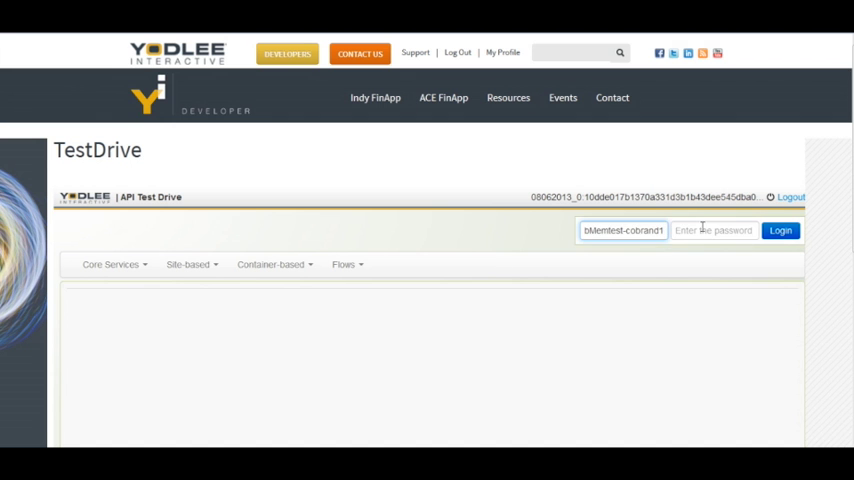
{"action": "left_click", "coordinate": [780, 230]}
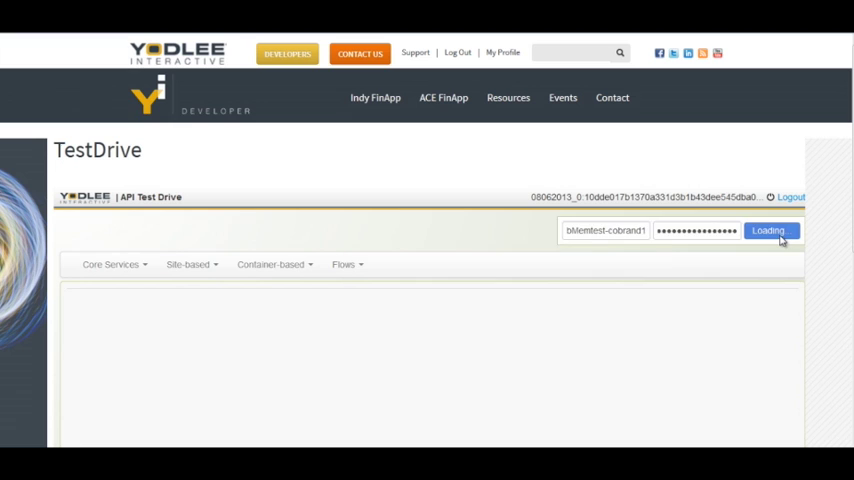
{"action": "left_click", "coordinate": [770, 230]}
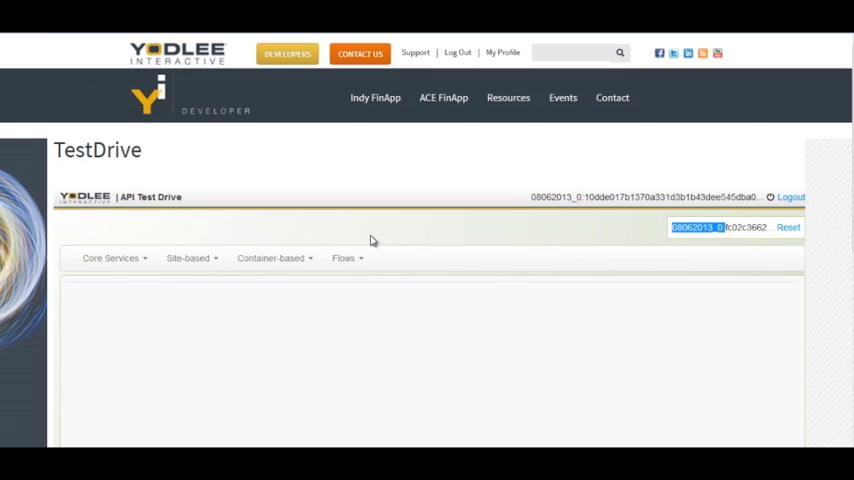
{"action": "mouse_move", "coordinate": [112, 258]}
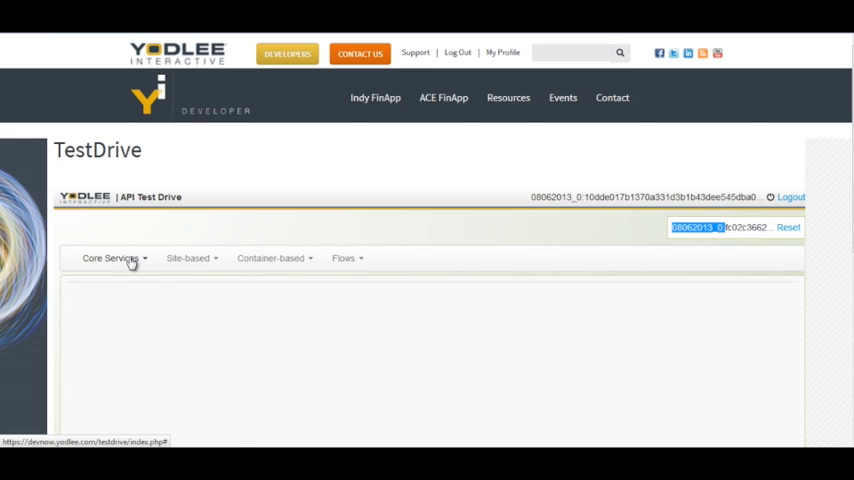
{"action": "left_click", "coordinate": [110, 258]}
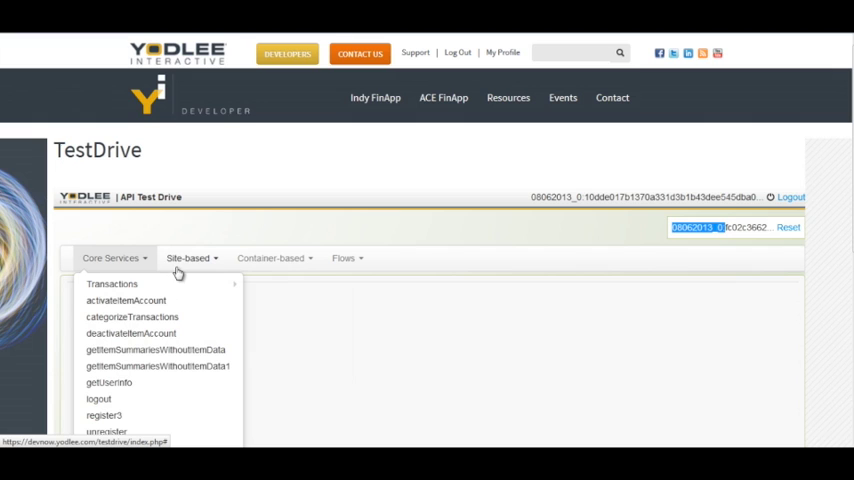
{"action": "mouse_move", "coordinate": [190, 268]}
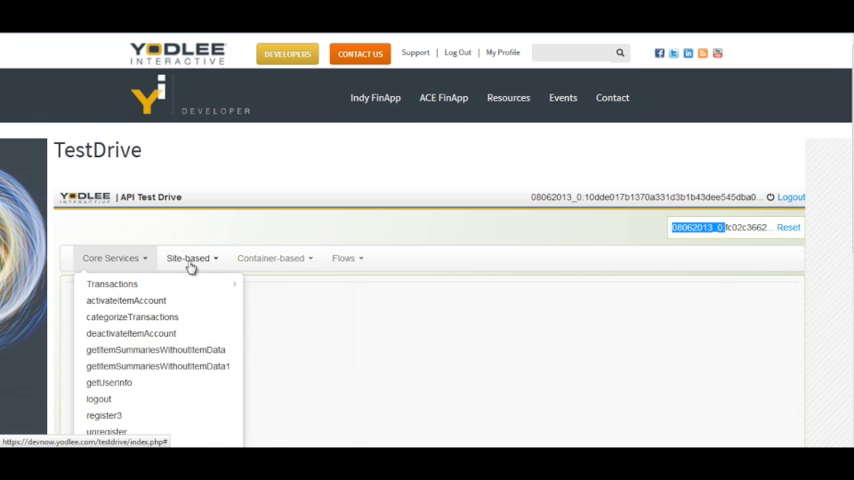
{"action": "left_click", "coordinate": [188, 258]}
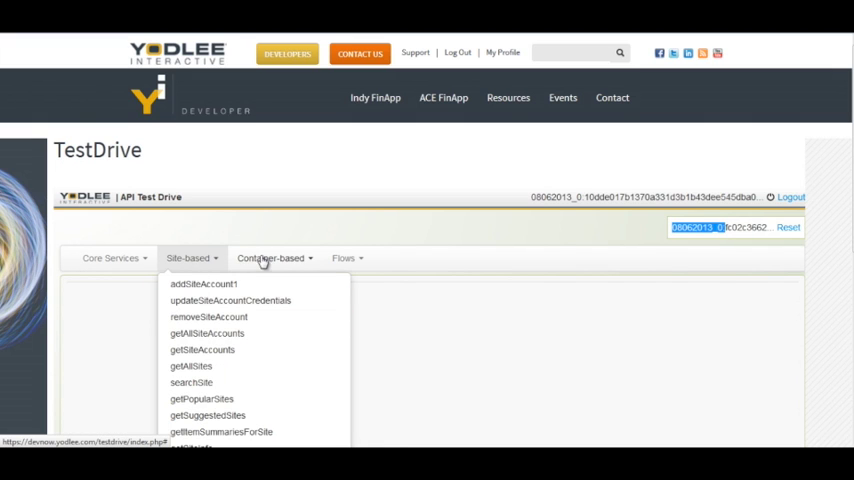
{"action": "left_click", "coordinate": [344, 258]}
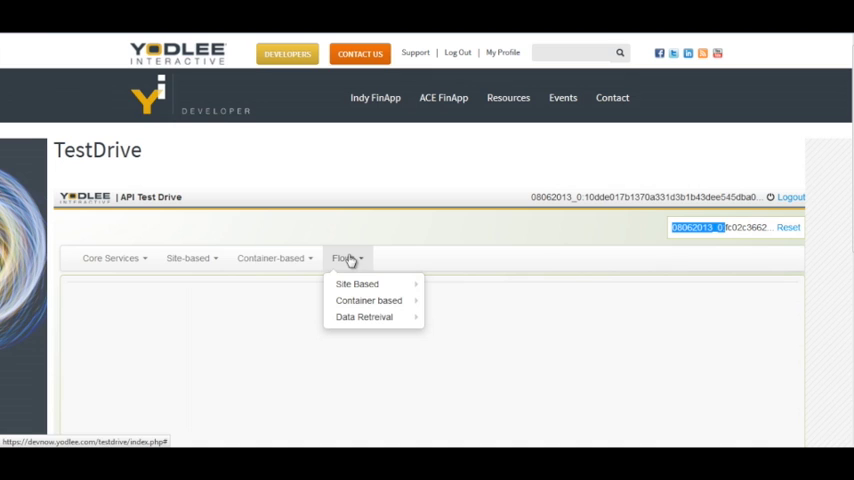
{"action": "left_click", "coordinate": [112, 258]}
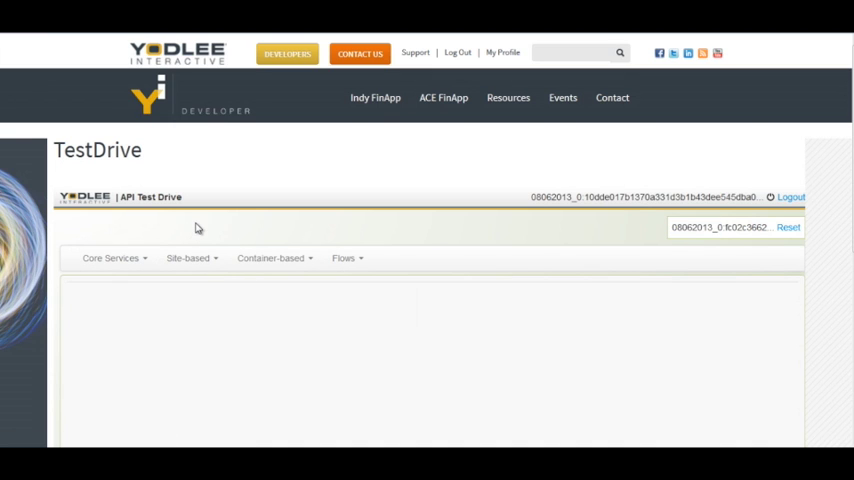
{"action": "left_click", "coordinate": [188, 258]}
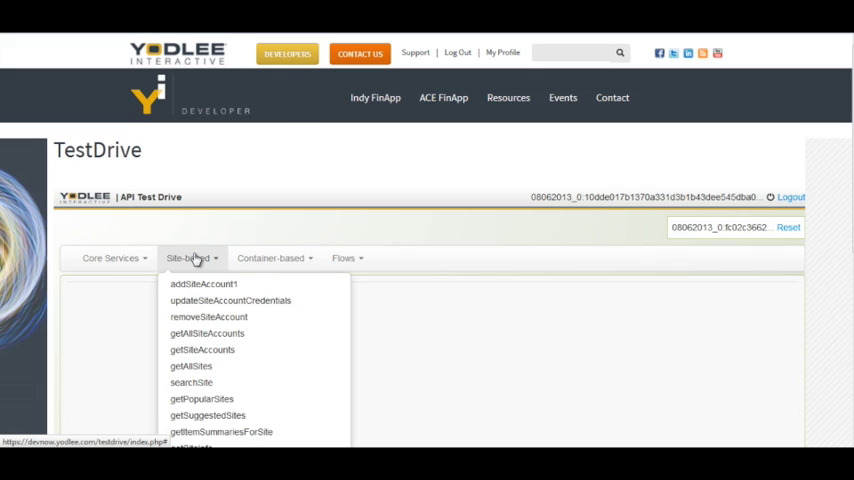
{"action": "mouse_move", "coordinate": [278, 238]}
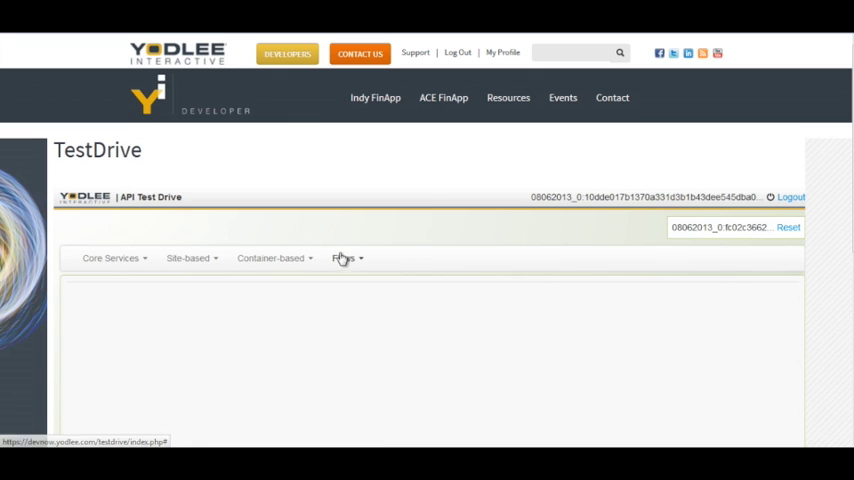
{"action": "left_click", "coordinate": [344, 258]}
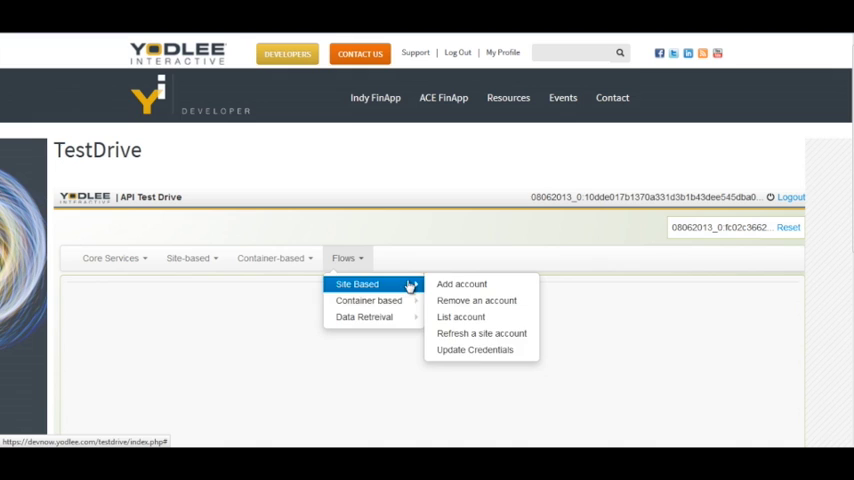
{"action": "left_click", "coordinate": [212, 232]}
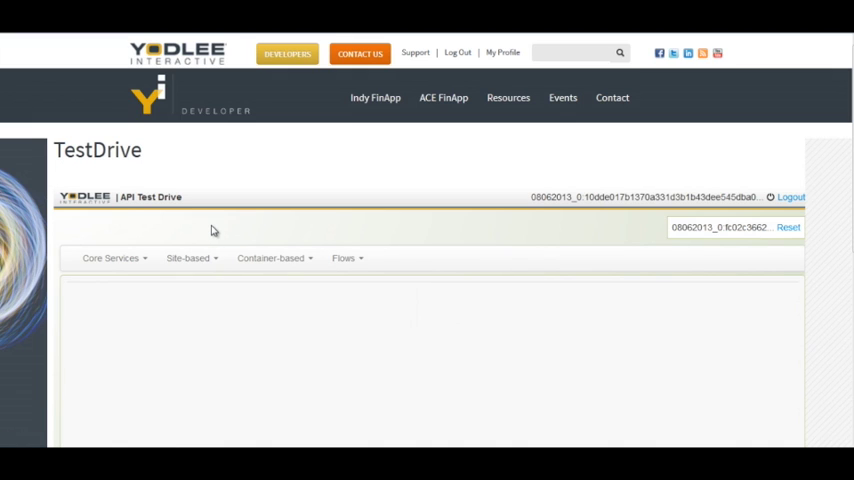
{"action": "mouse_move", "coordinate": [270, 258]}
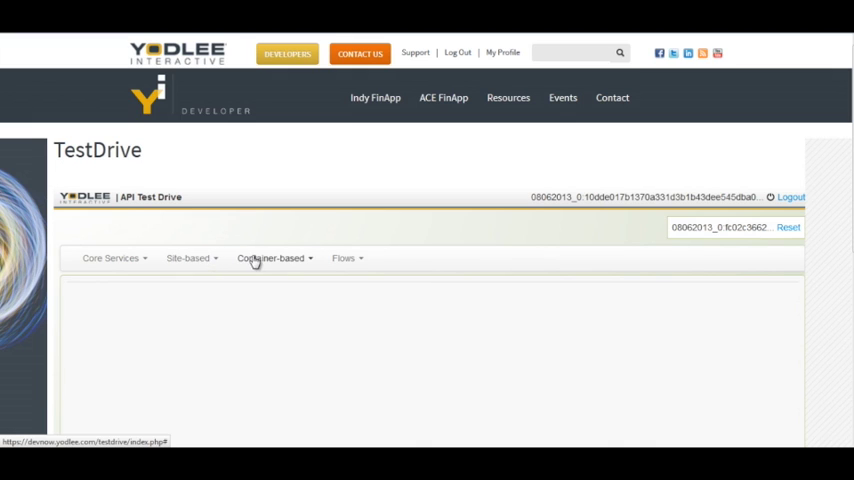
{"action": "mouse_move", "coordinate": [220, 250]}
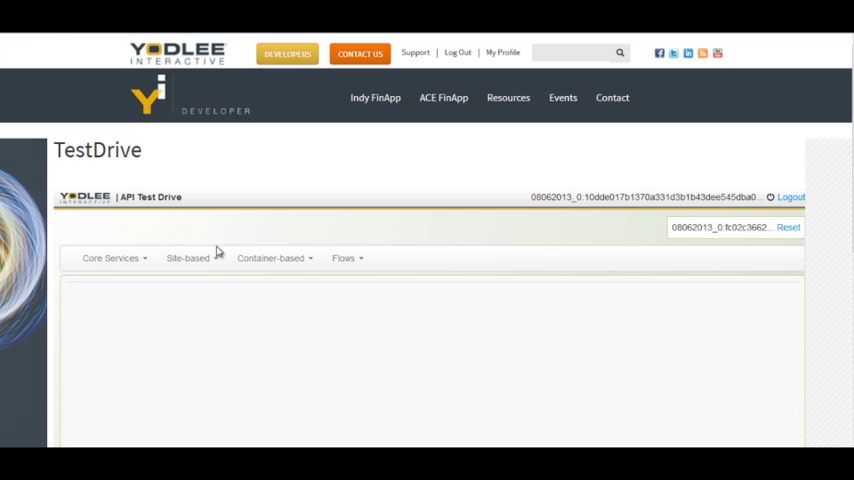
{"action": "mouse_move", "coordinate": [232, 240]}
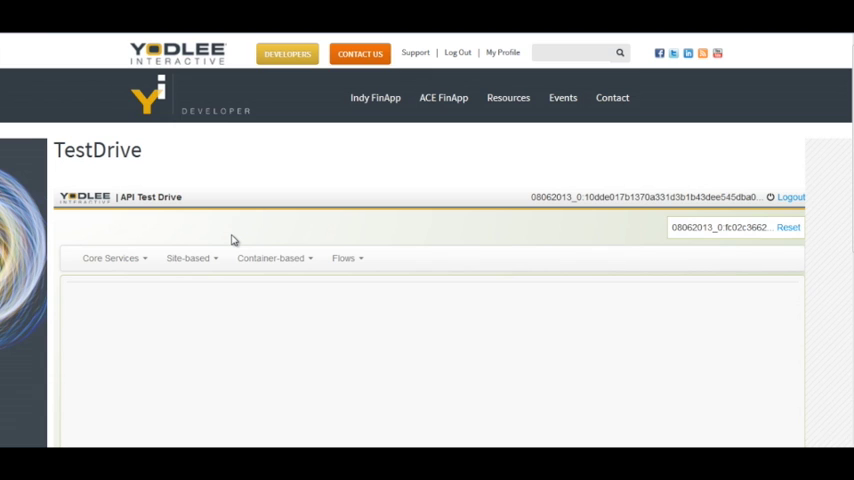
{"action": "left_click", "coordinate": [270, 258]}
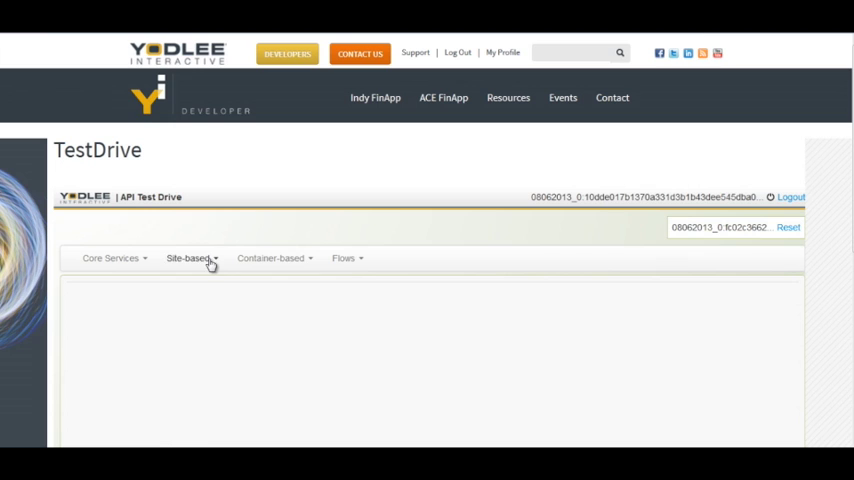
{"action": "left_click", "coordinate": [188, 258]}
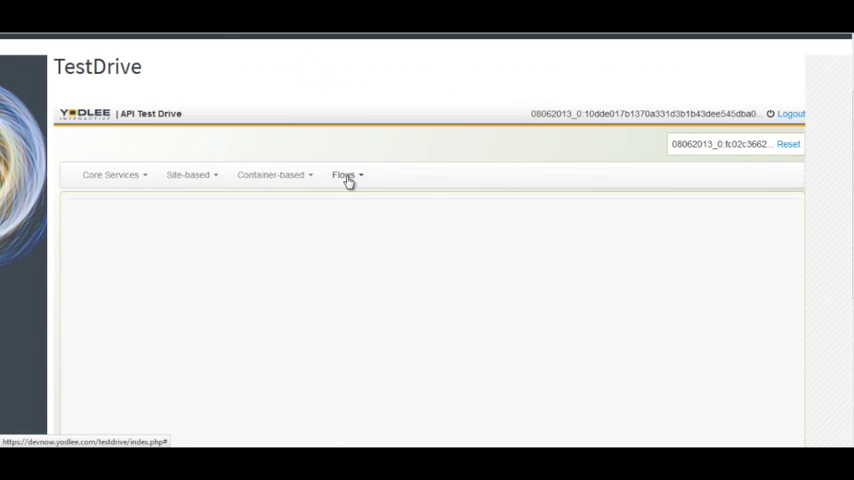
{"action": "left_click", "coordinate": [344, 174]}
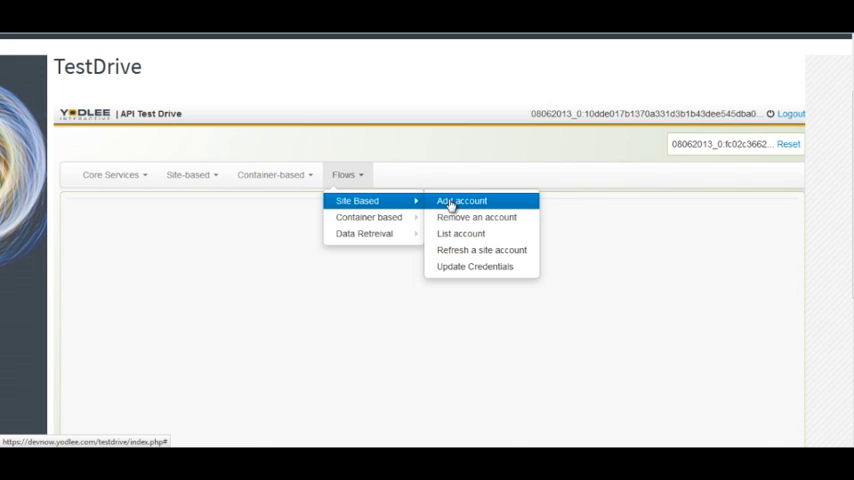
{"action": "mouse_move", "coordinate": [404, 168]}
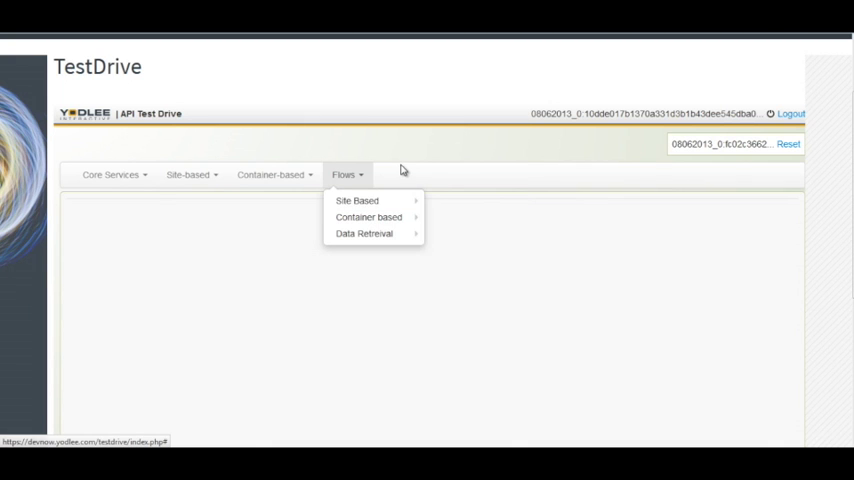
Choose executeUserSearchRequest from the Core Services Transactions APIs.
{"action": "left_click", "coordinate": [110, 174]}
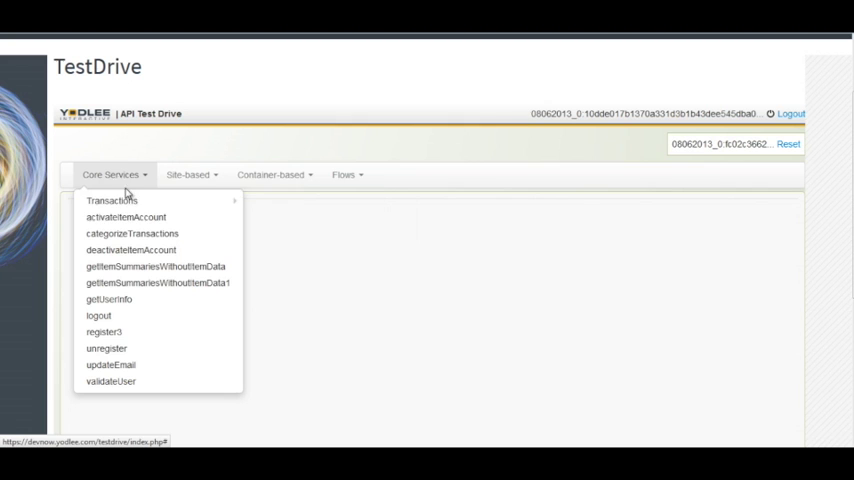
{"action": "mouse_move", "coordinate": [112, 200]}
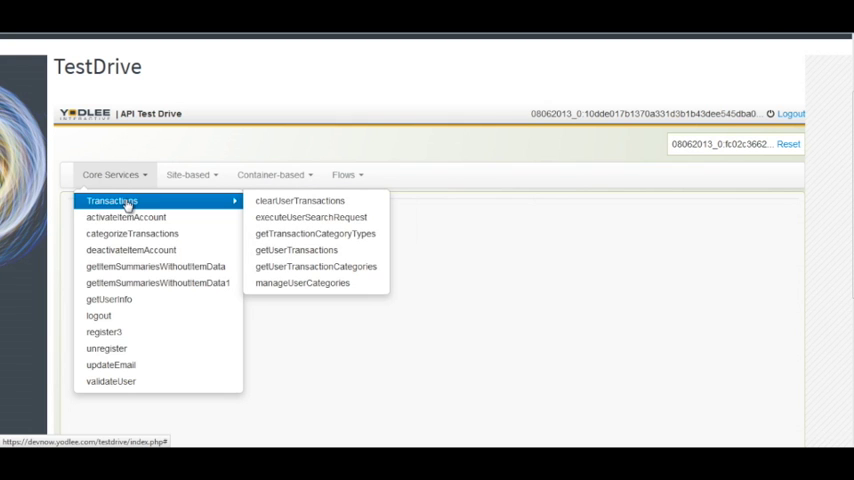
{"action": "mouse_move", "coordinate": [300, 200]}
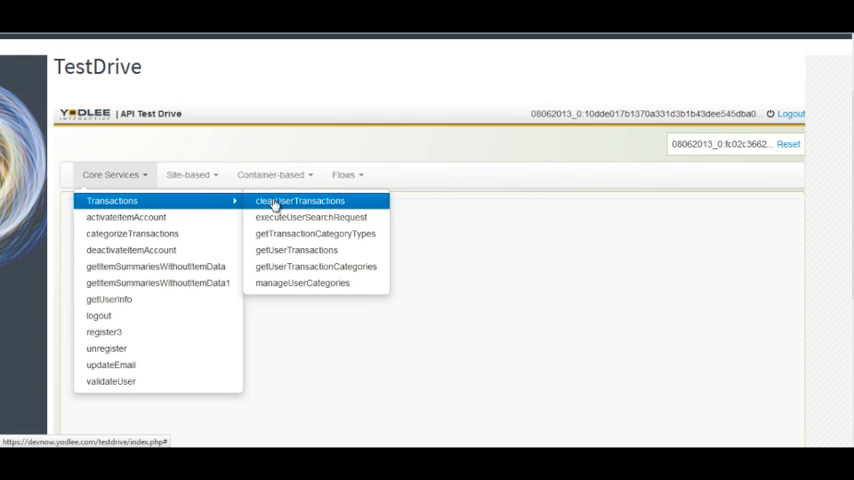
{"action": "left_click", "coordinate": [310, 216]}
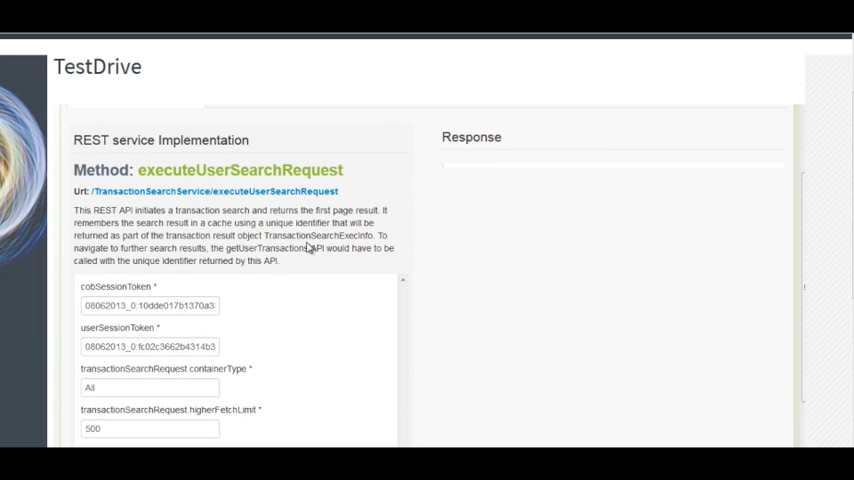
Review the request parameters and set the postDateRange toDate to 01-31-2014.
{"action": "scroll", "scroll_direction": "down", "scroll_amount": 3}
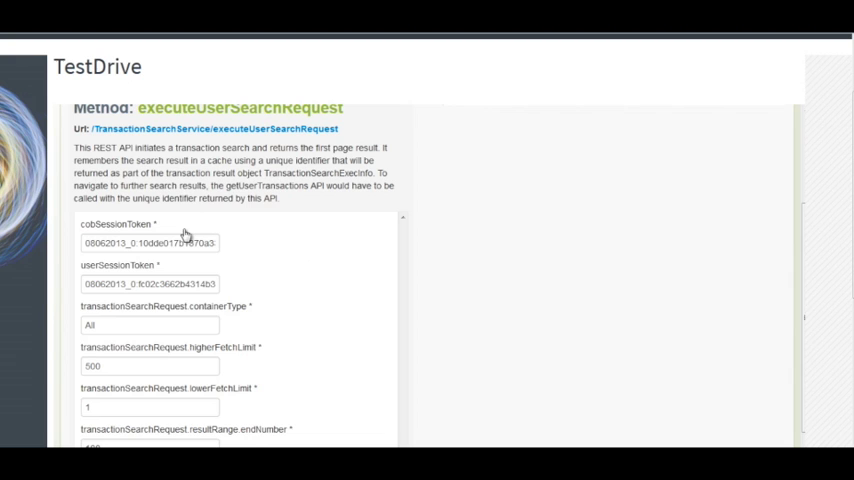
{"action": "mouse_move", "coordinate": [148, 280]}
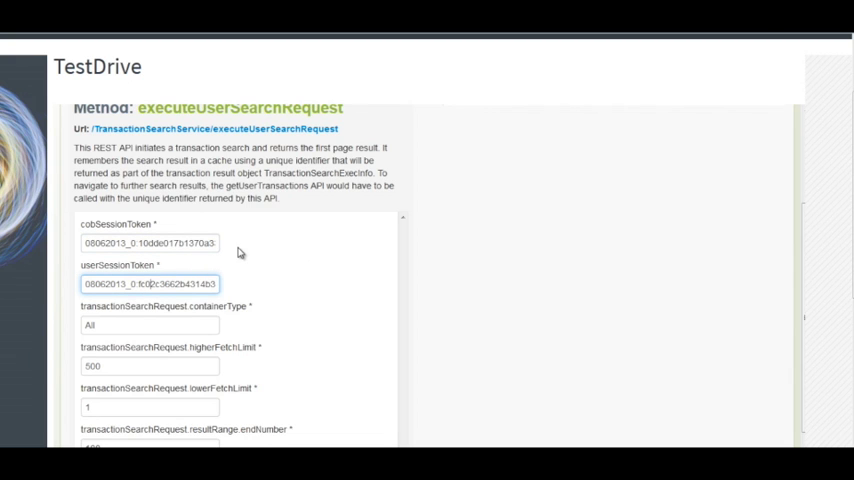
{"action": "mouse_move", "coordinate": [292, 236]}
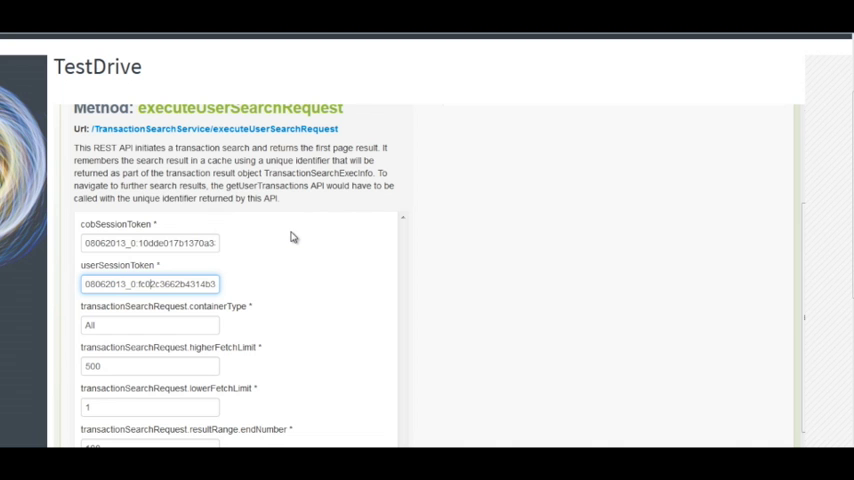
{"action": "scroll", "scroll_direction": "down", "scroll_amount": 3}
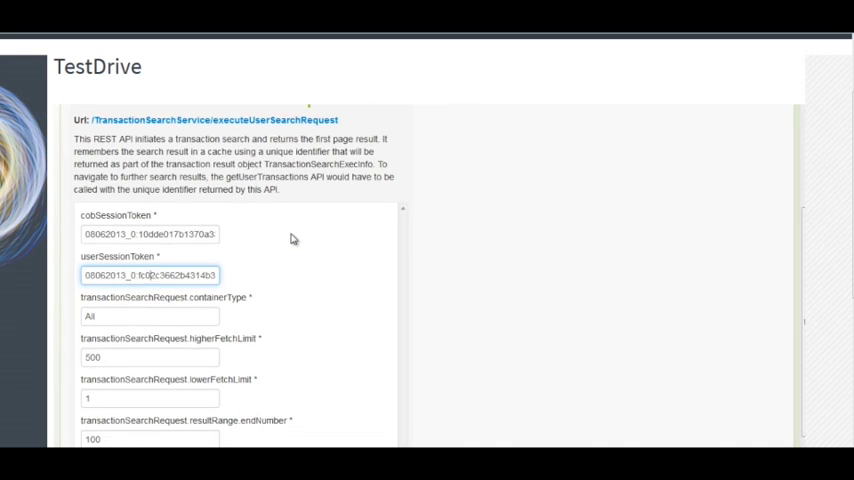
{"action": "scroll", "scroll_direction": "down", "scroll_amount": 3}
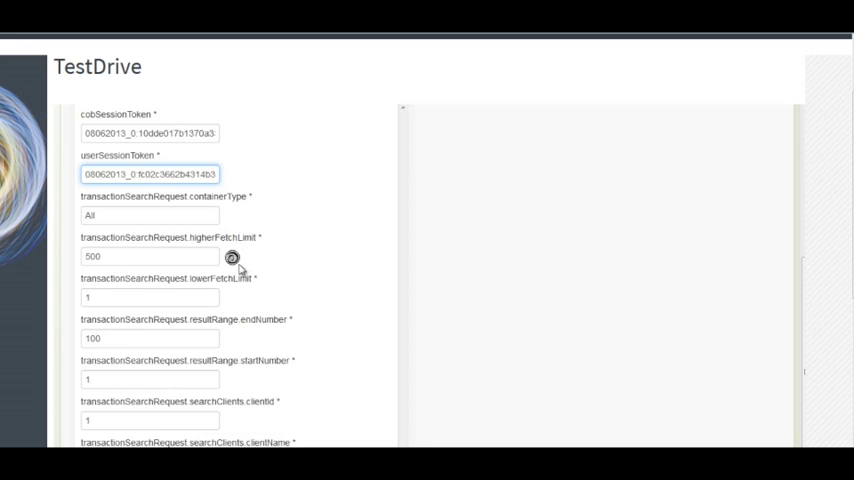
{"action": "scroll", "scroll_direction": "down", "scroll_amount": 3}
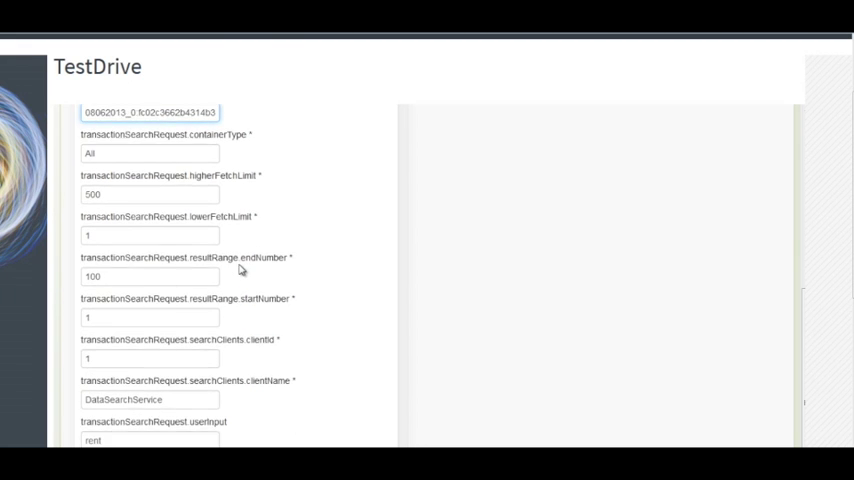
{"action": "scroll", "scroll_direction": "down", "scroll_amount": 3}
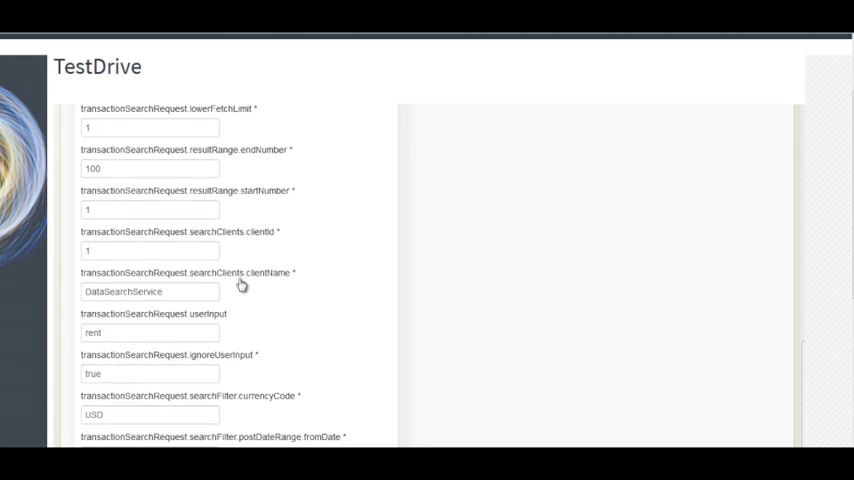
{"action": "scroll", "scroll_direction": "down", "scroll_amount": 3}
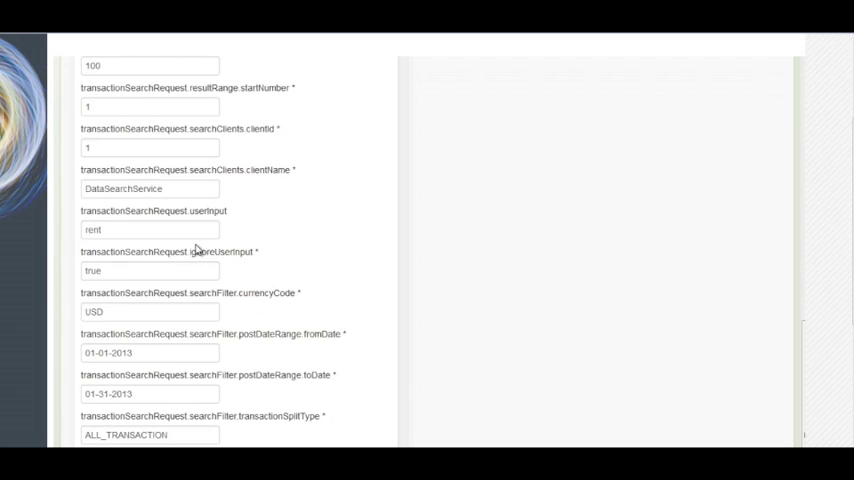
{"action": "scroll", "scroll_direction": "down", "scroll_amount": 3}
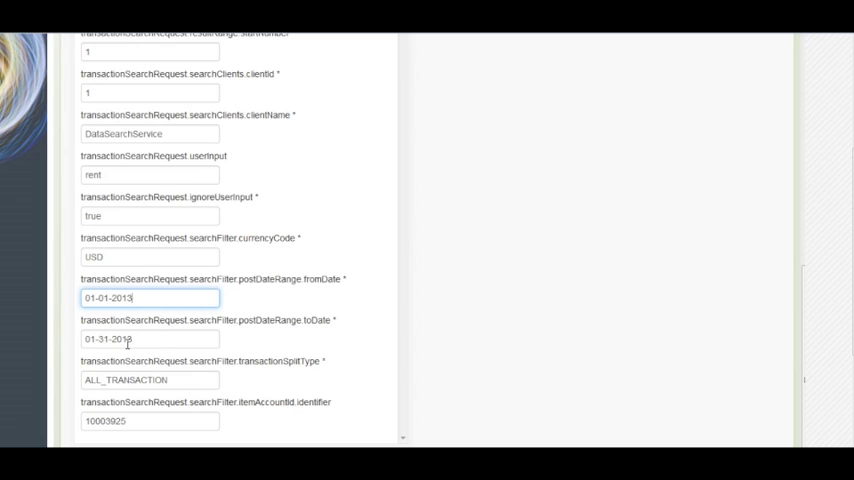
{"action": "left_click", "coordinate": [148, 340]}
{"action": "type", "text": "4"}
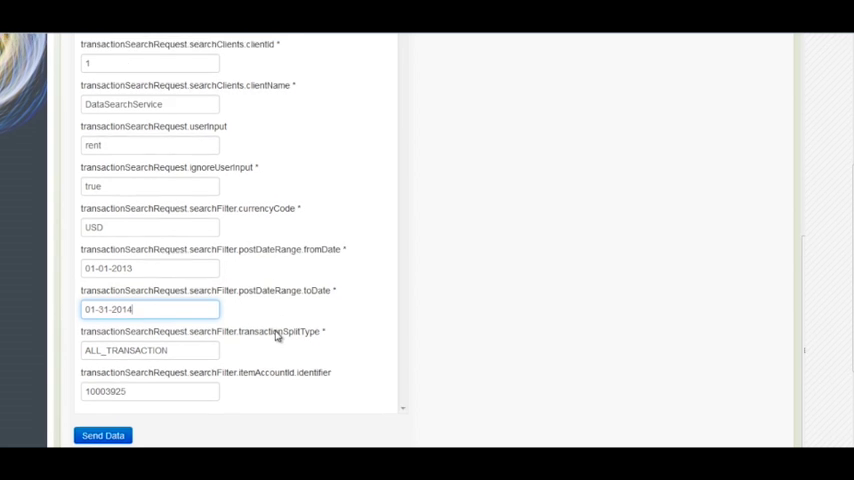
Set the itemAccountId identifier value in the search request.
{"action": "scroll", "scroll_direction": "down", "scroll_amount": 3}
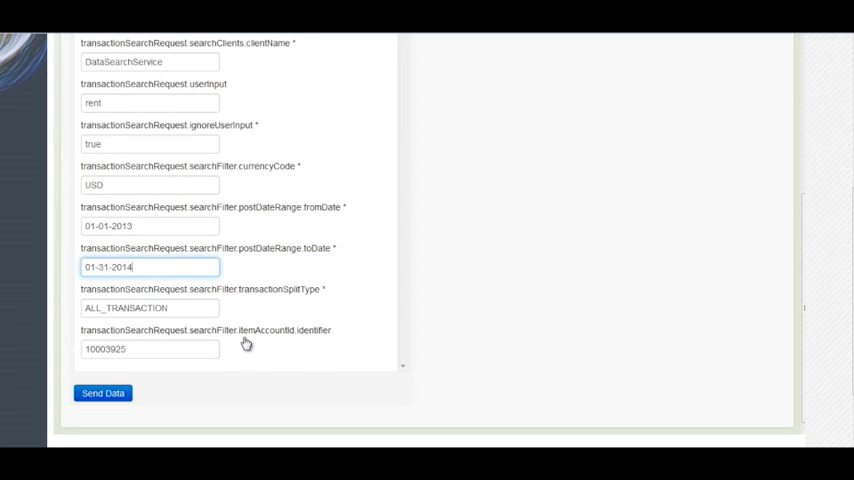
{"action": "left_click", "coordinate": [150, 348]}
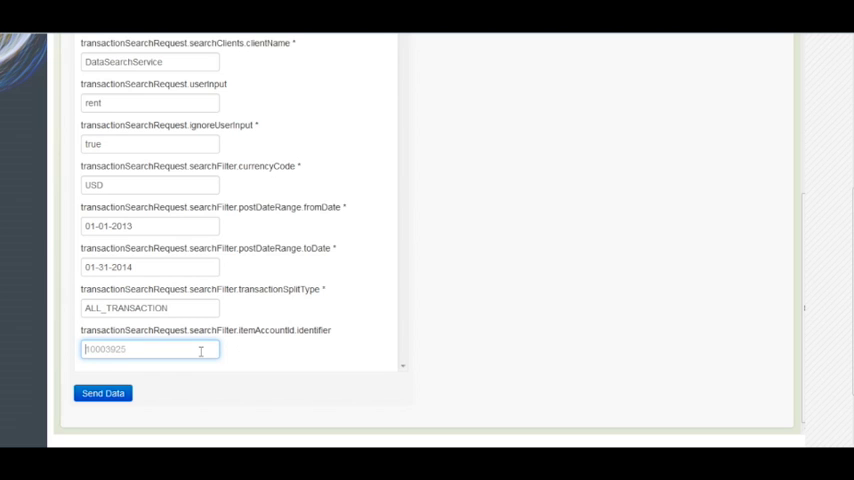
{"action": "mouse_move", "coordinate": [184, 384]}
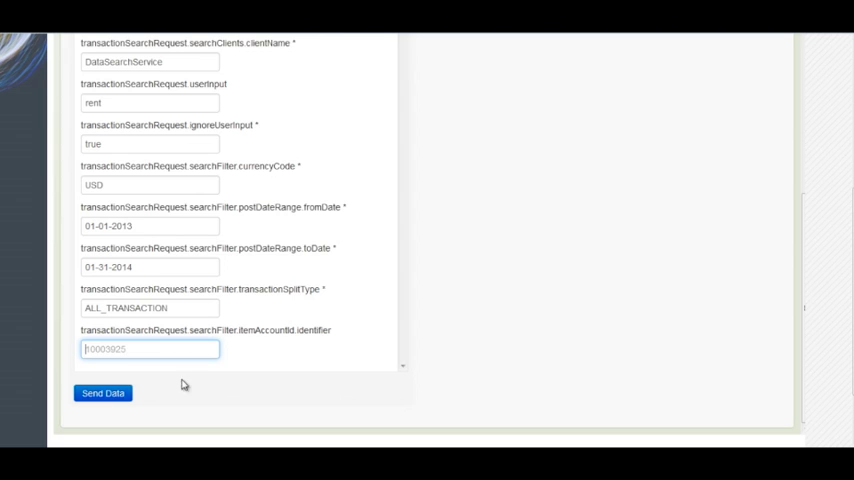
Send the executeUserSearchRequest and get the JSON transaction response with 168 hits.
{"action": "left_click", "coordinate": [102, 392]}
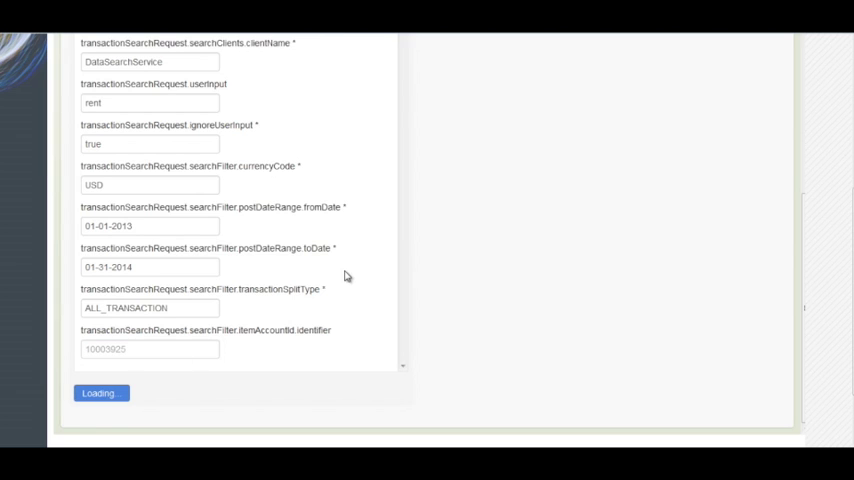
{"action": "mouse_move", "coordinate": [806, 162]}
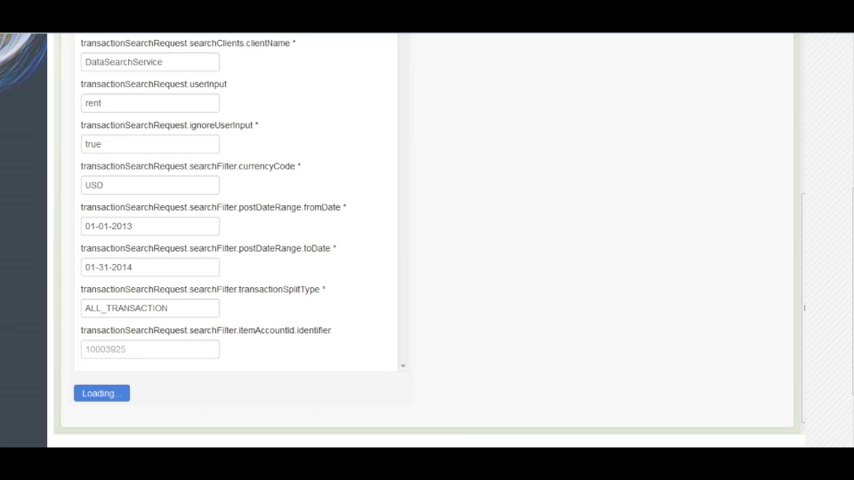
{"action": "left_click", "coordinate": [100, 392]}
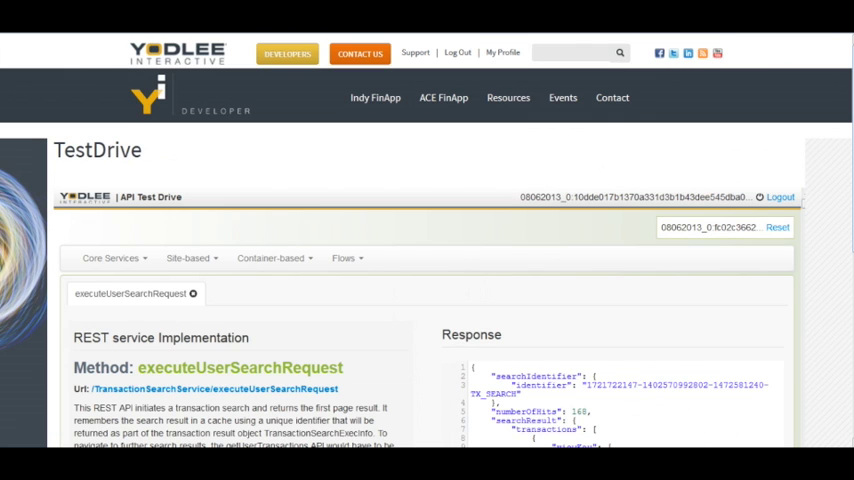
{"action": "scroll", "scroll_direction": "down", "scroll_amount": 3}
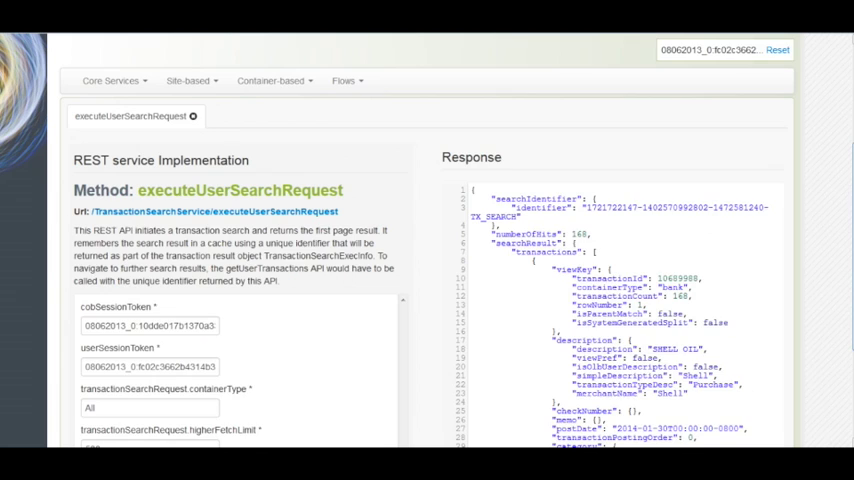
{"action": "scroll", "scroll_direction": "down", "scroll_amount": 3}
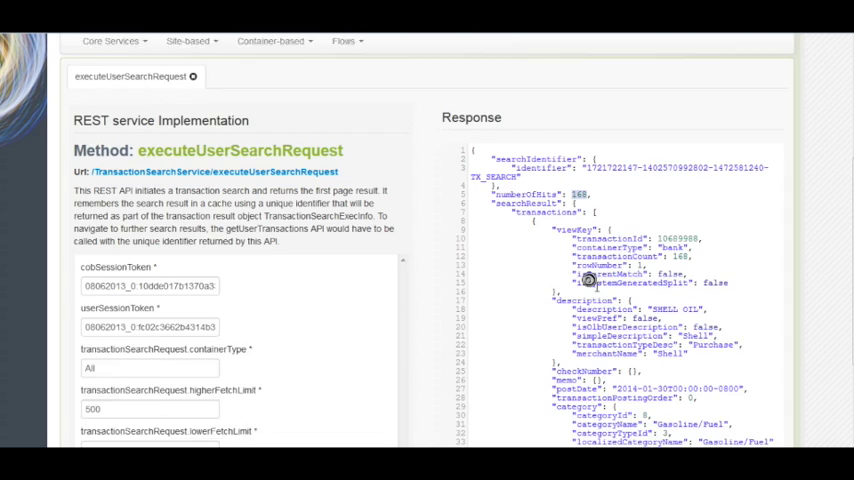
{"action": "scroll", "scroll_direction": "down", "scroll_amount": 3}
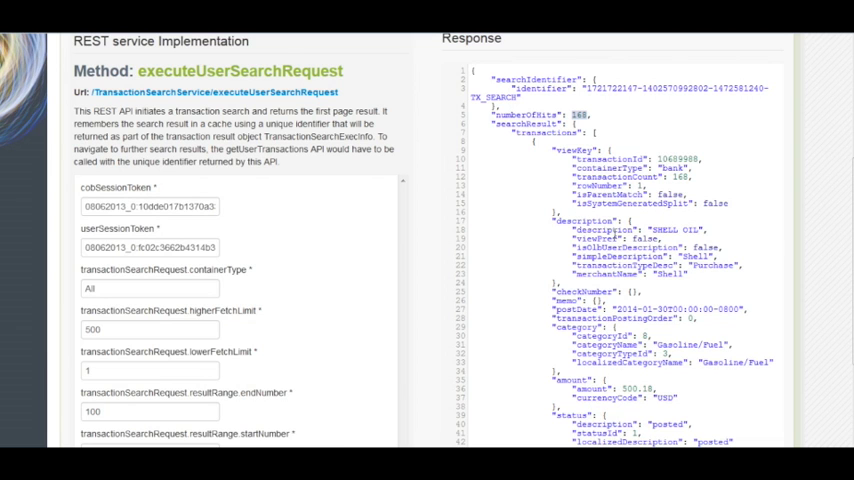
{"action": "scroll", "scroll_direction": "up", "scroll_amount": 3}
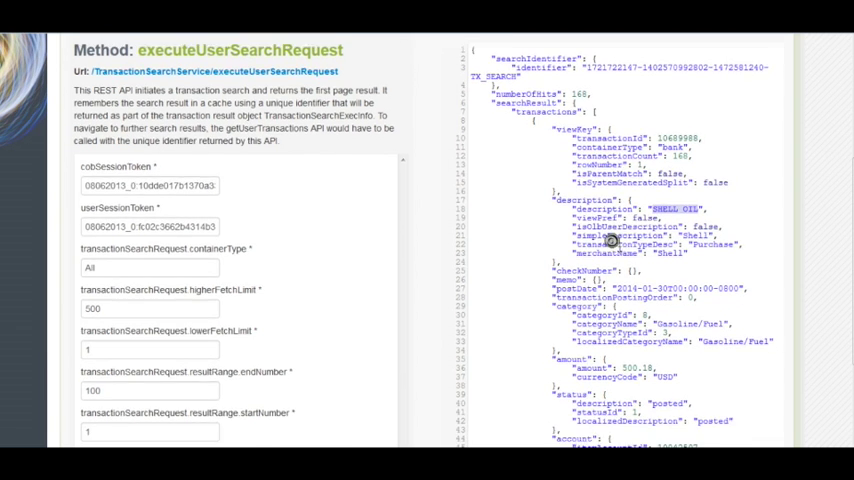
{"action": "scroll", "scroll_direction": "down", "scroll_amount": 3}
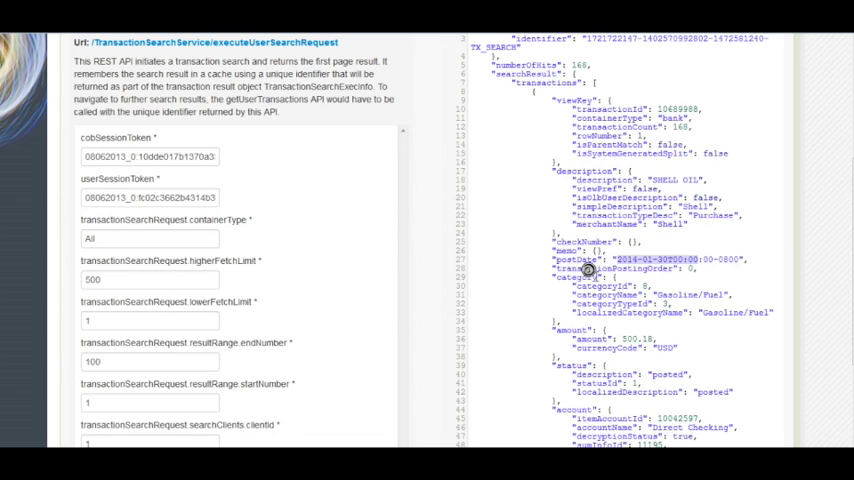
{"action": "scroll", "scroll_direction": "down", "scroll_amount": 3}
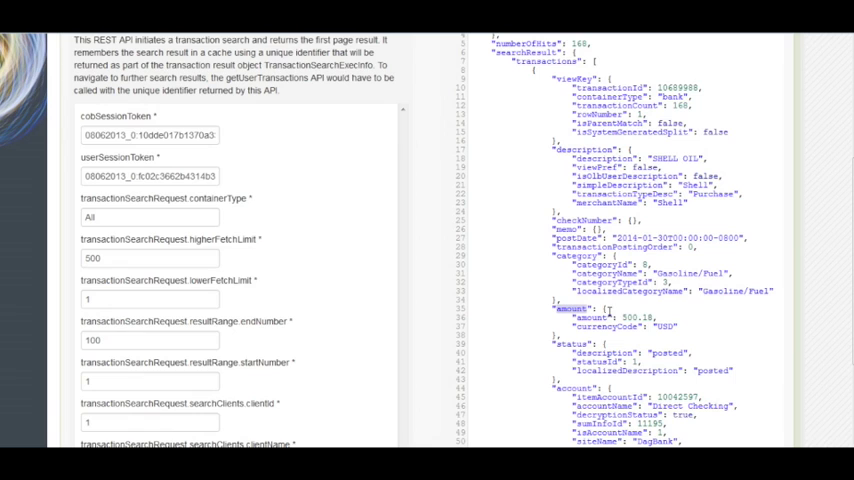
{"action": "double_click", "coordinate": [636, 316]}
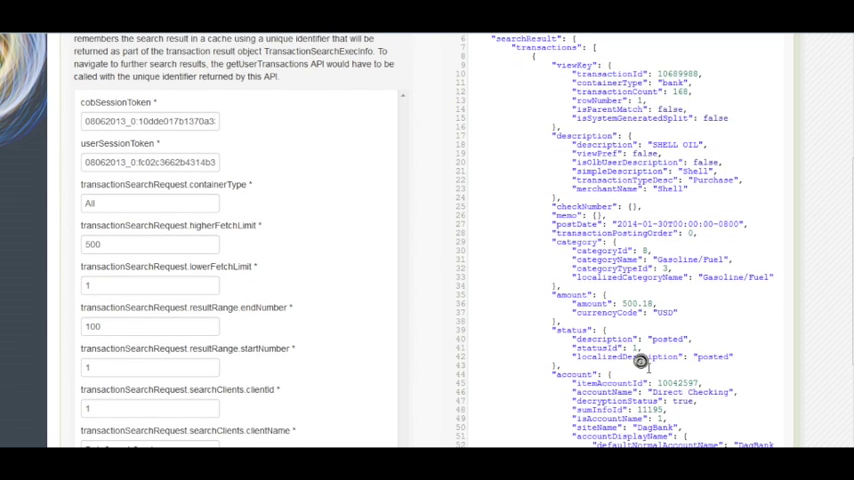
{"action": "scroll", "scroll_direction": "down", "scroll_amount": 3}
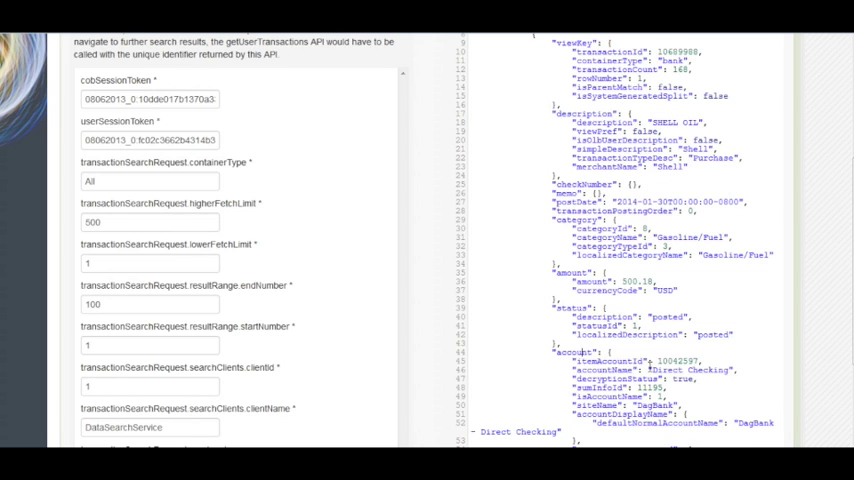
{"action": "scroll", "scroll_direction": "down", "scroll_amount": 3}
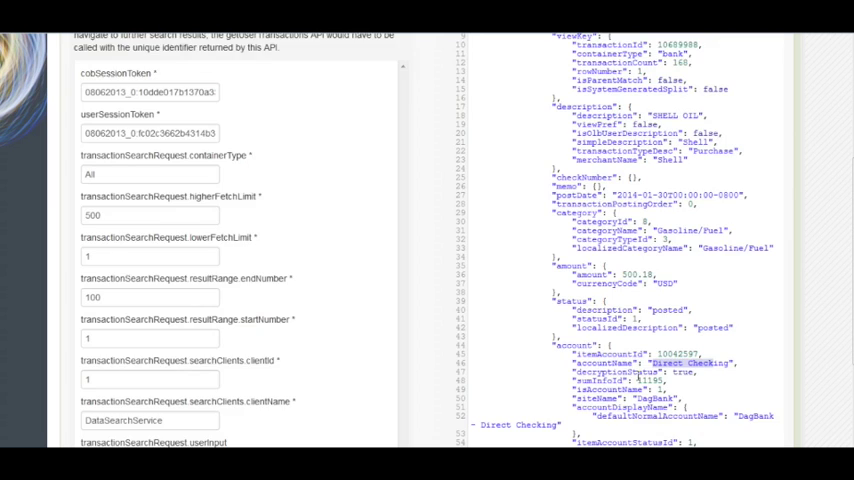
{"action": "scroll", "scroll_direction": "down", "scroll_amount": 3}
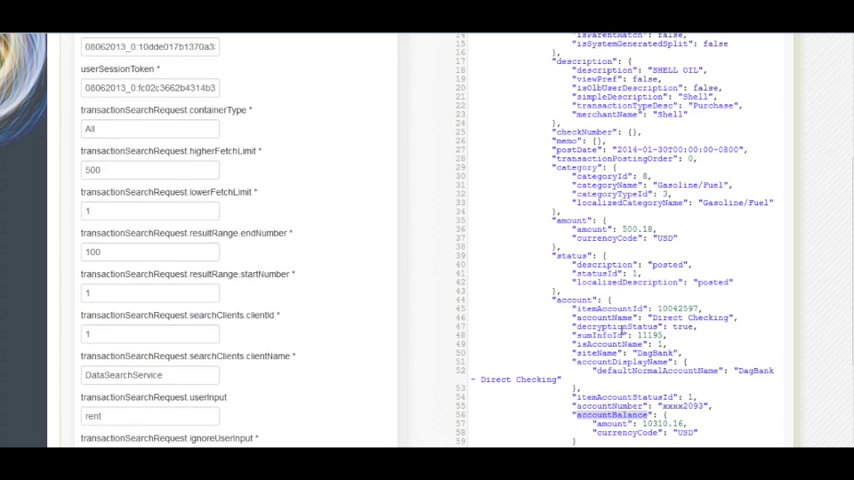
{"action": "scroll", "scroll_direction": "up", "scroll_amount": 3}
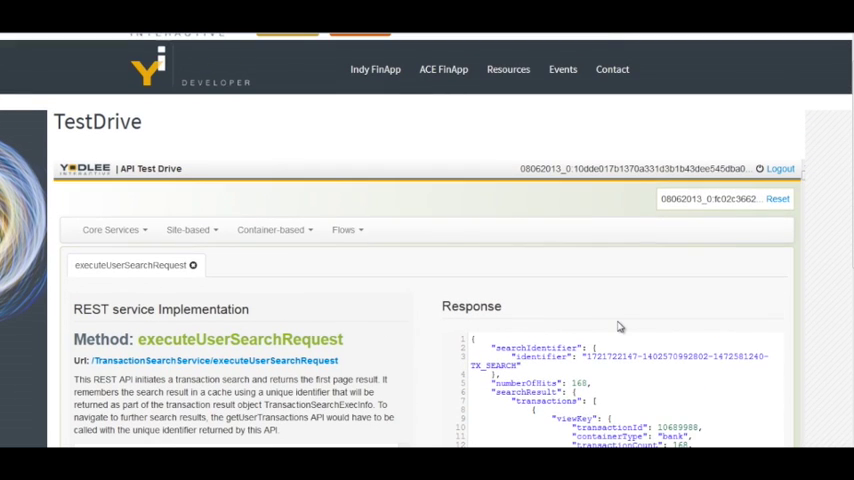
{"action": "mouse_move", "coordinate": [460, 218]}
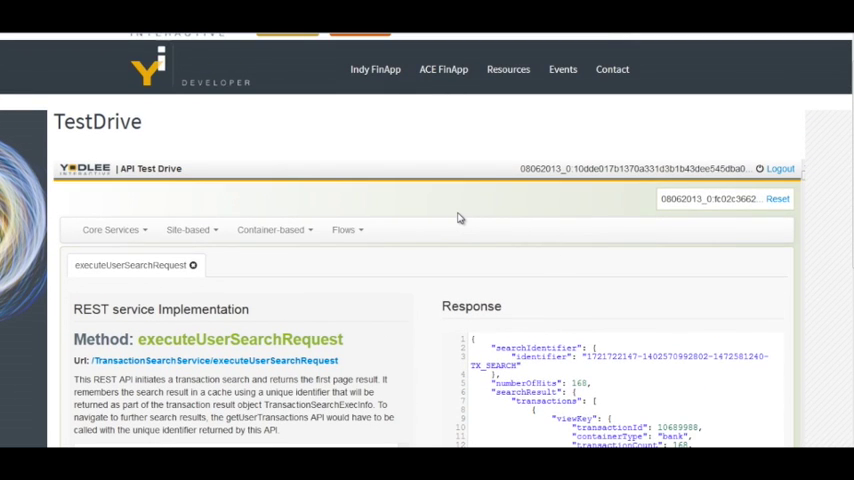